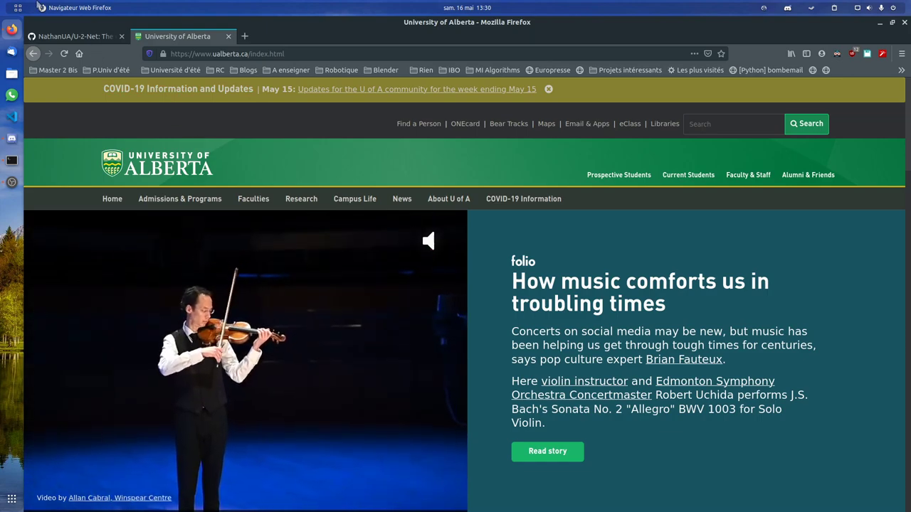
Step: Switch to the NathanUA/U-2-Net GitHub repository tab
left_click(74, 37)
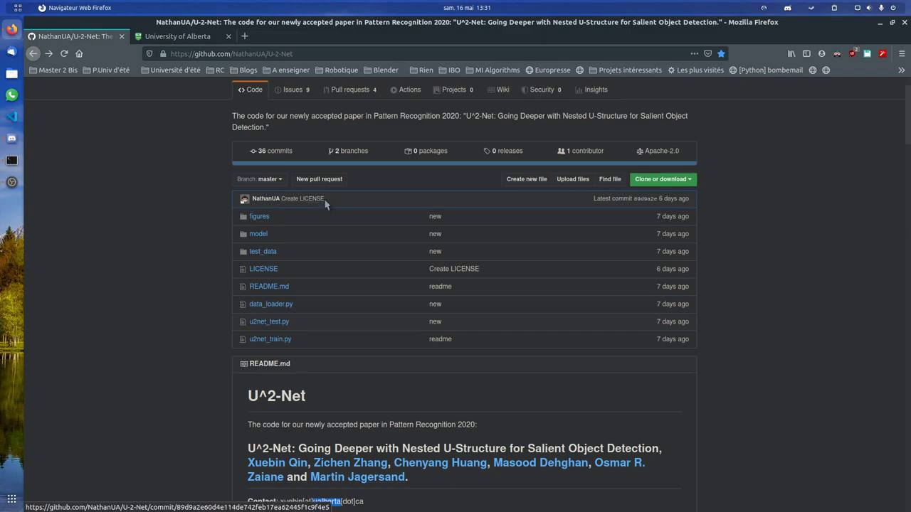
scroll("down", 3)
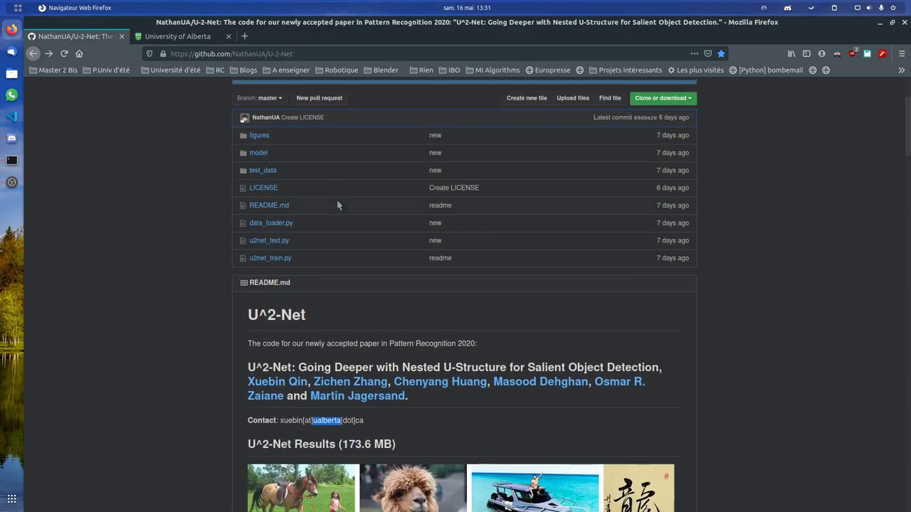
scroll("down", 3)
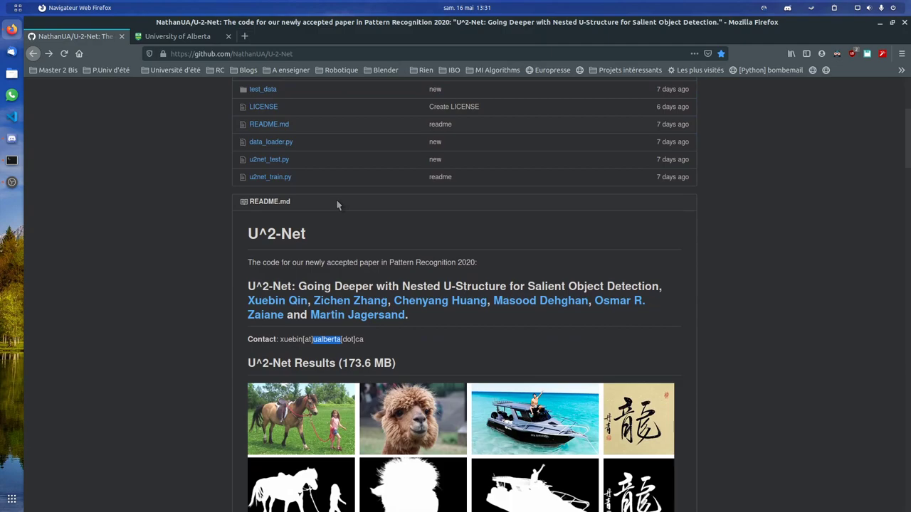
mouse_move(384, 232)
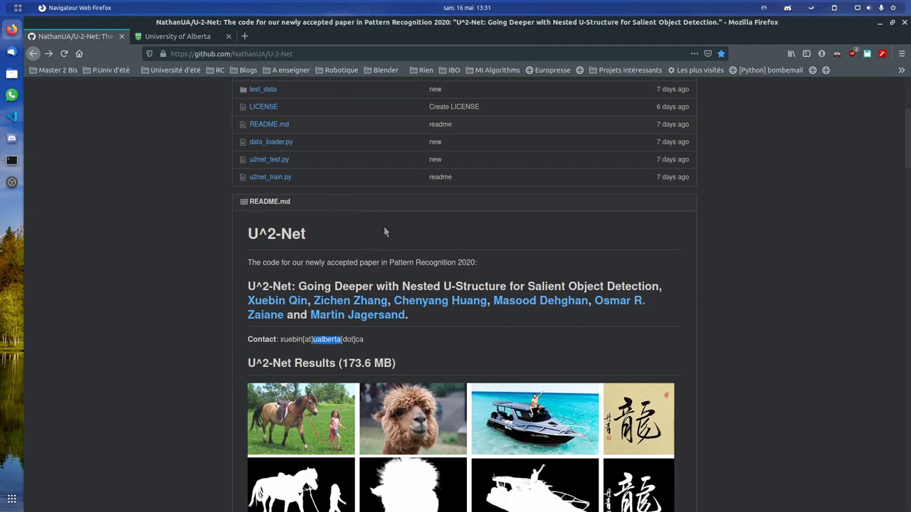
scroll("down", 3)
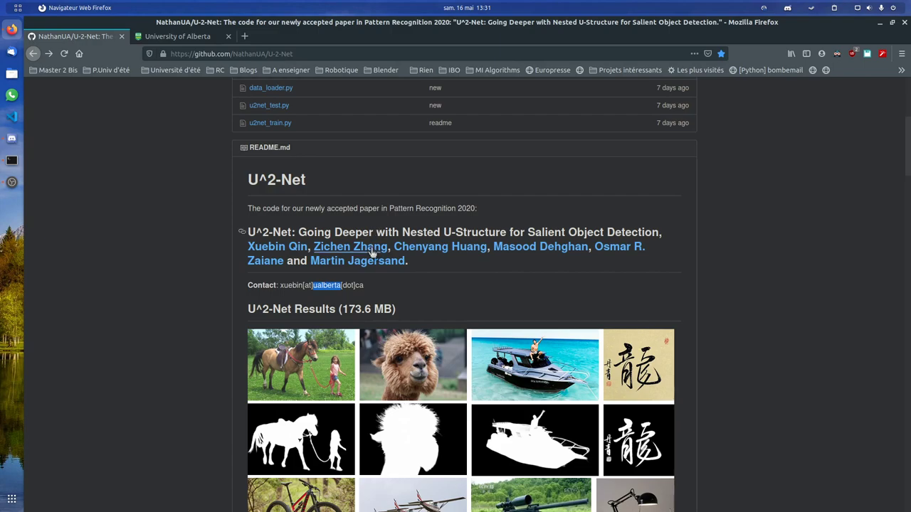
scroll("down", 3)
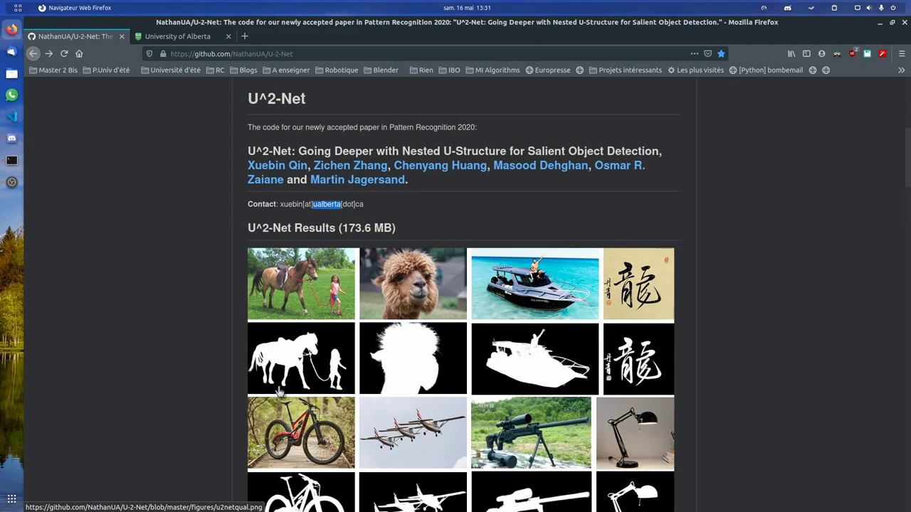
scroll("down", 3)
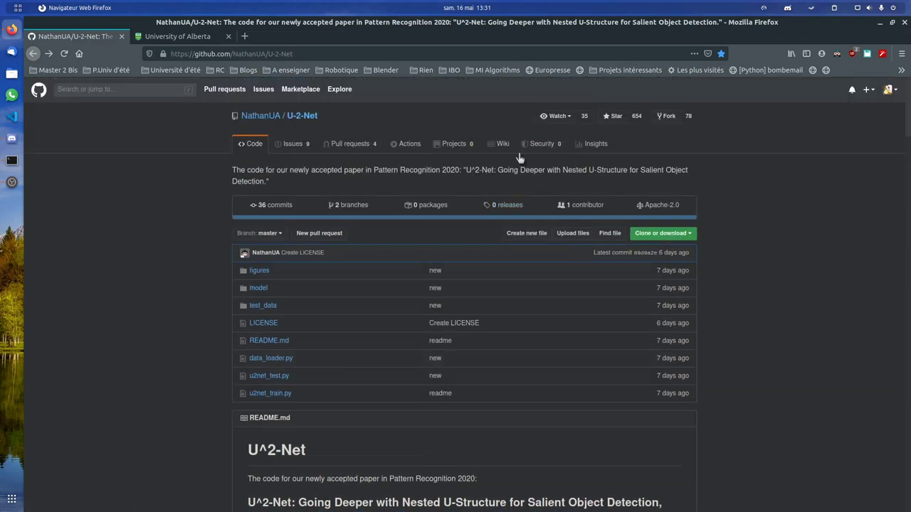
mouse_move(513, 147)
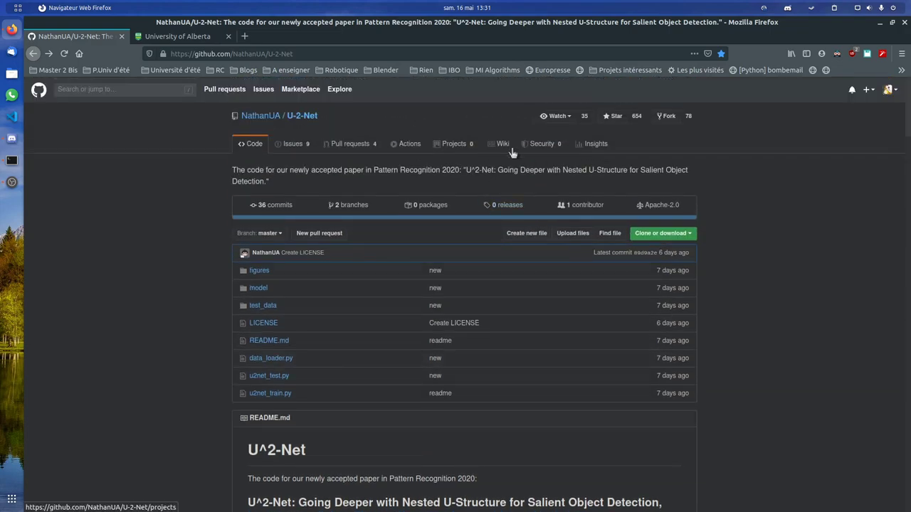
left_click(264, 321)
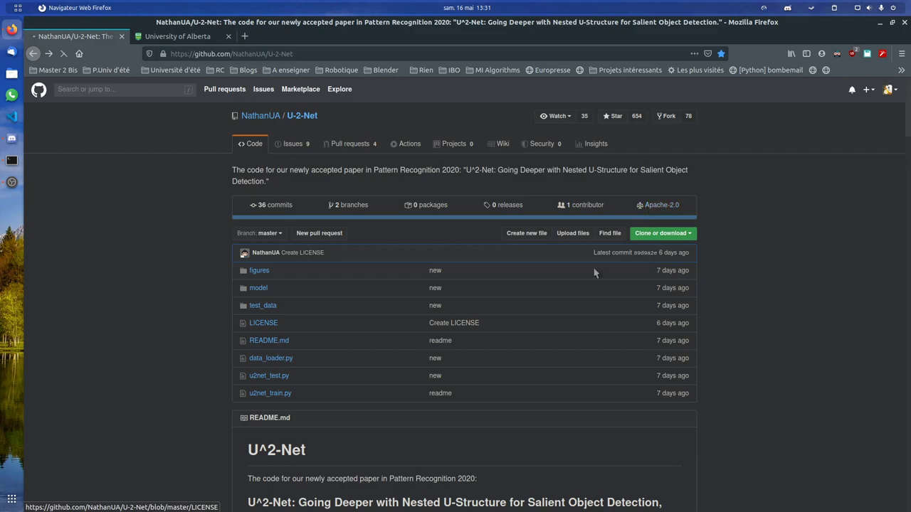
left_click(263, 321)
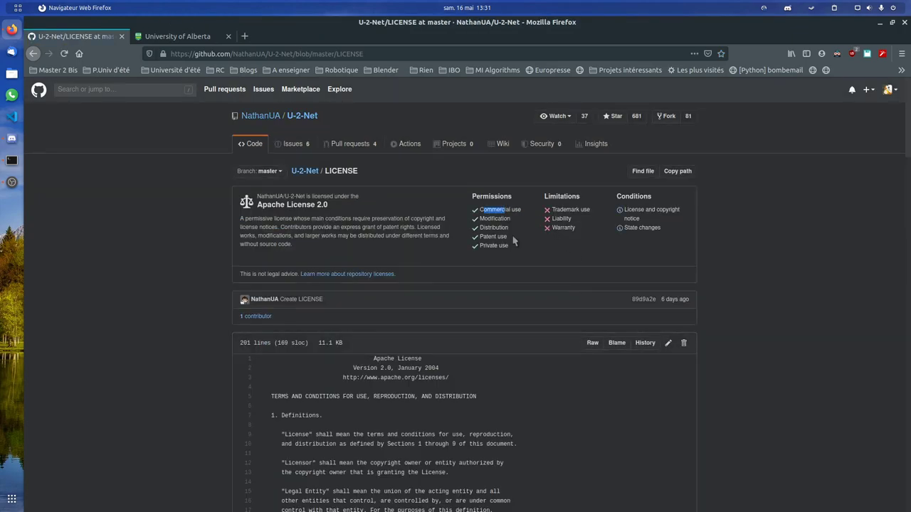
mouse_move(529, 261)
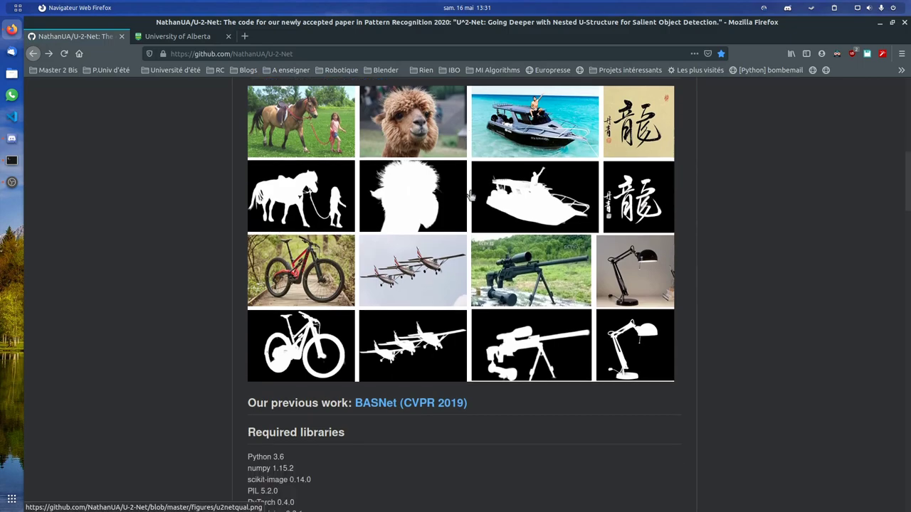
scroll("down", 3)
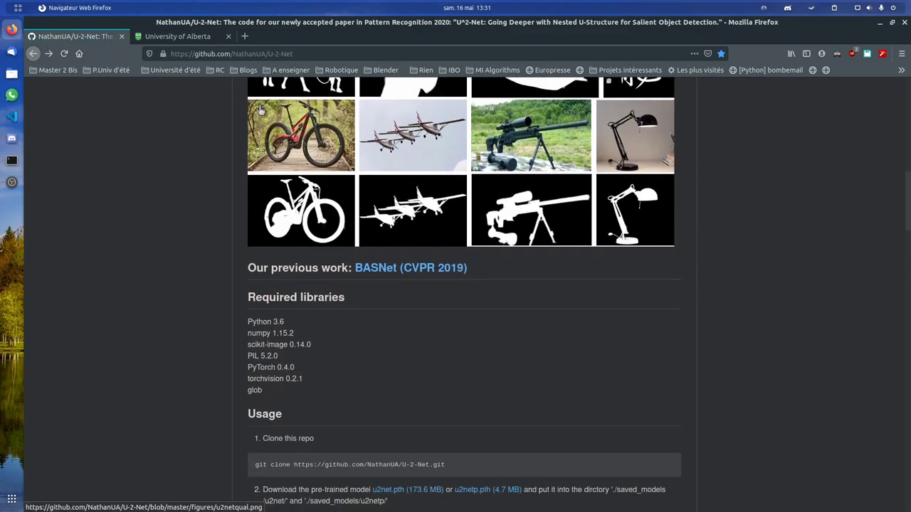
left_click(176, 37)
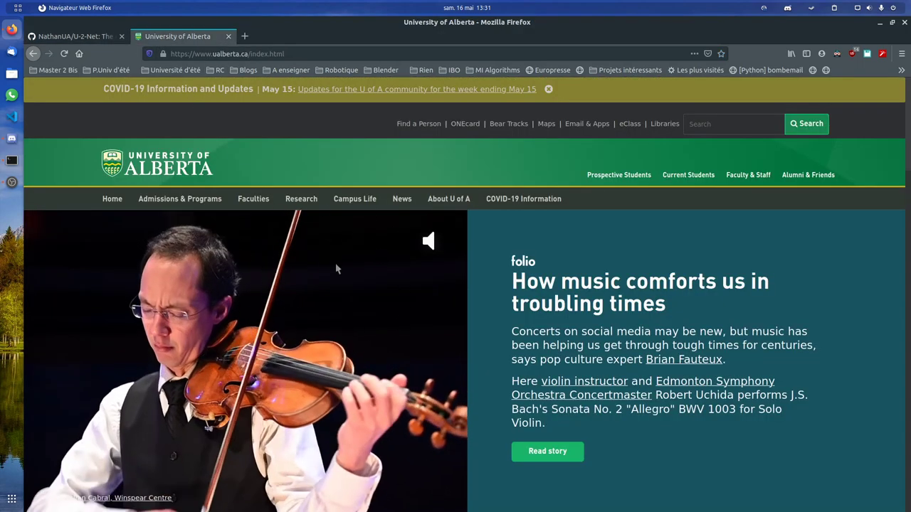
left_click(74, 37)
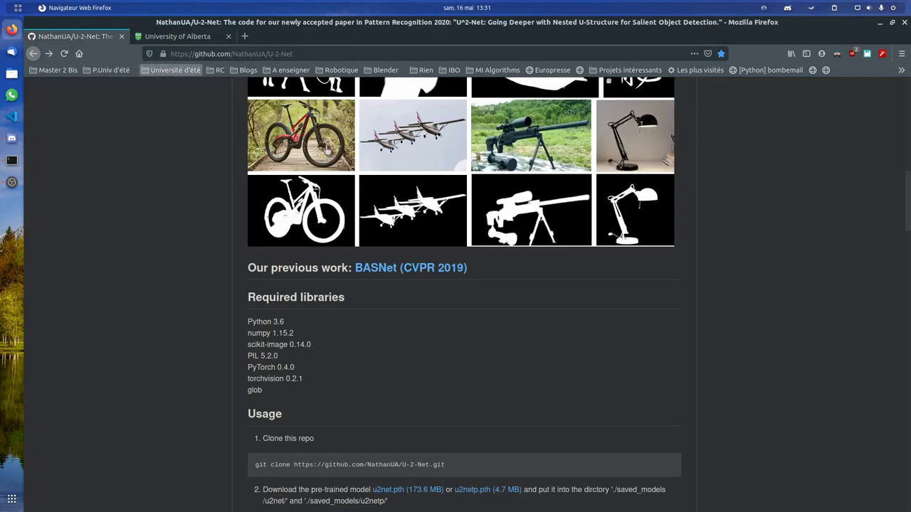
scroll("up", 3)
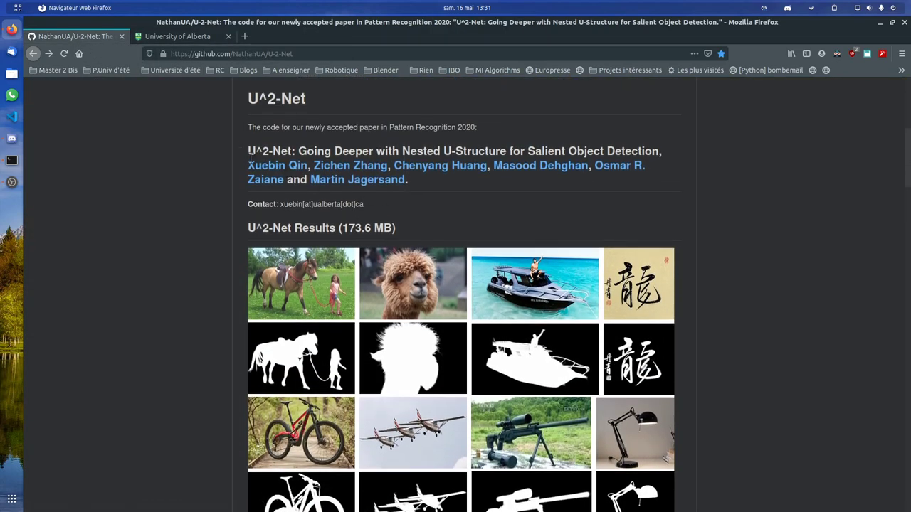
left_click_drag(247, 165, 405, 180)
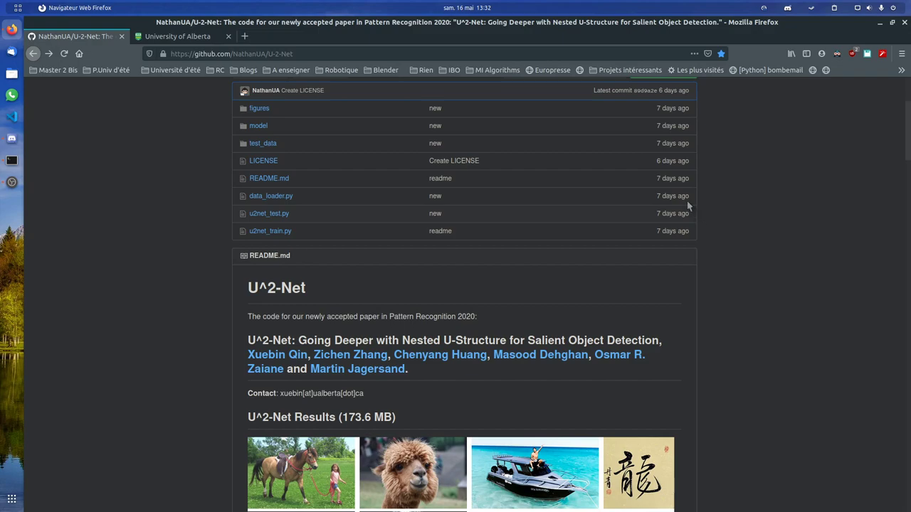
mouse_move(686, 251)
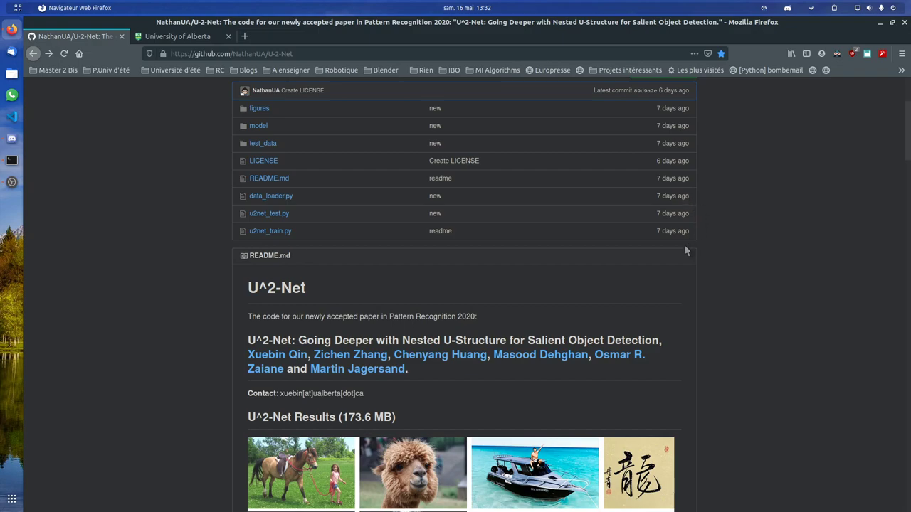
mouse_move(308, 358)
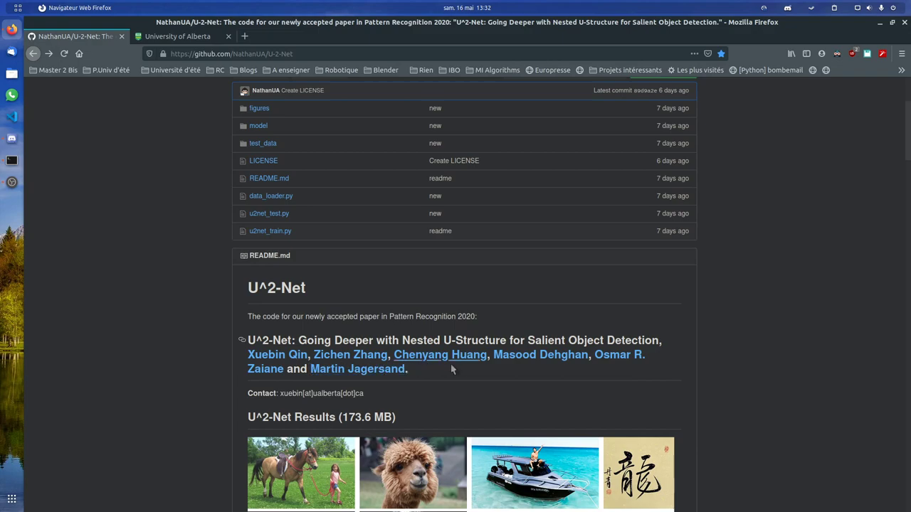
mouse_move(553, 367)
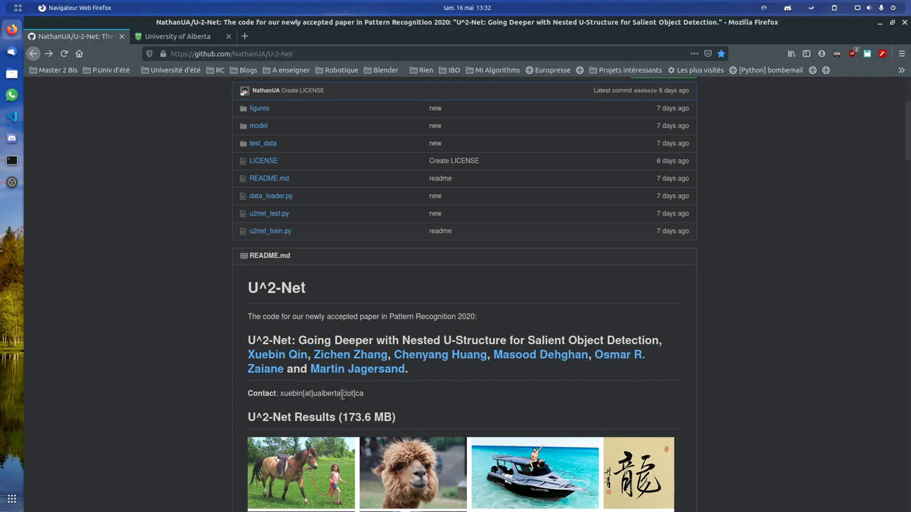
scroll("down", 3)
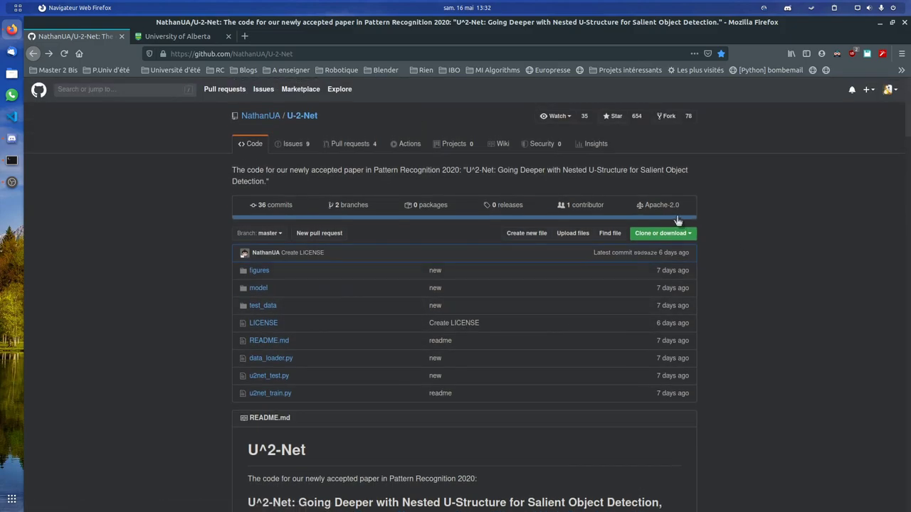
Step: Download the U-2-Net repository as a ZIP from the Clone or download menu and minimize Firefox
left_click(660, 234)
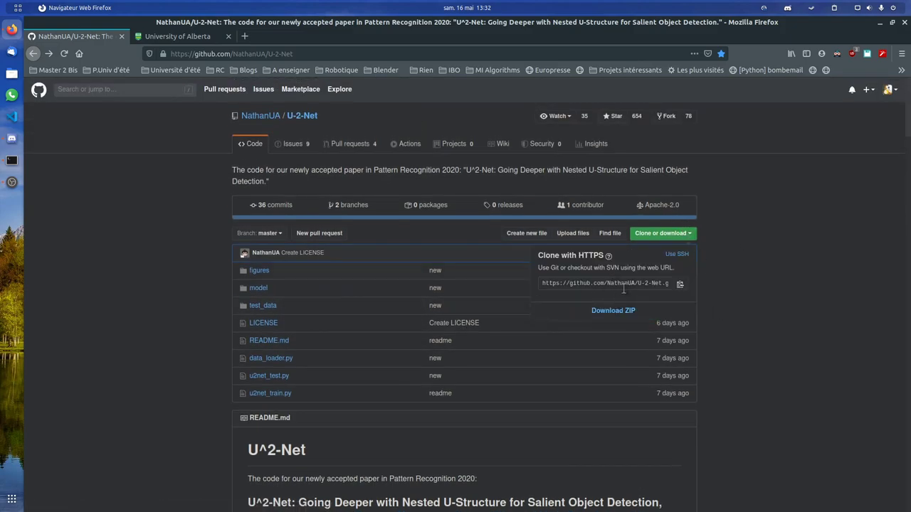
left_click(700, 212)
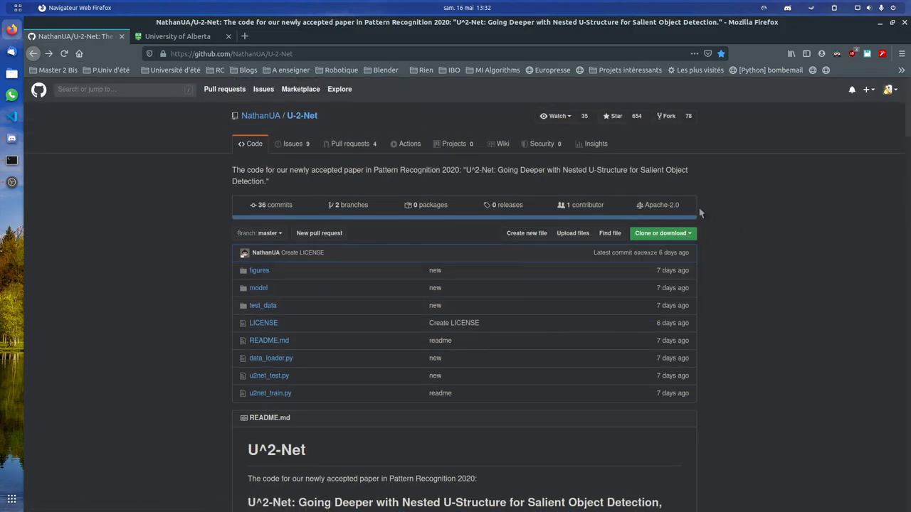
left_click(661, 233)
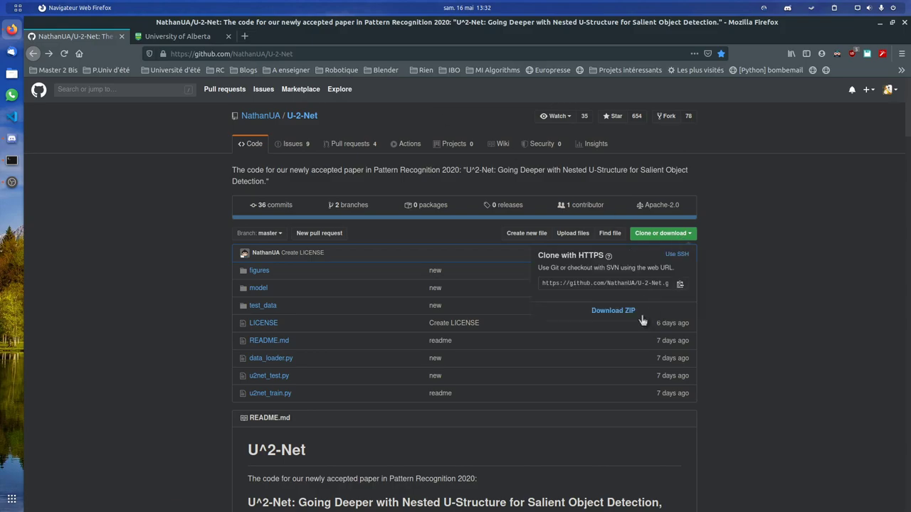
left_click(612, 310)
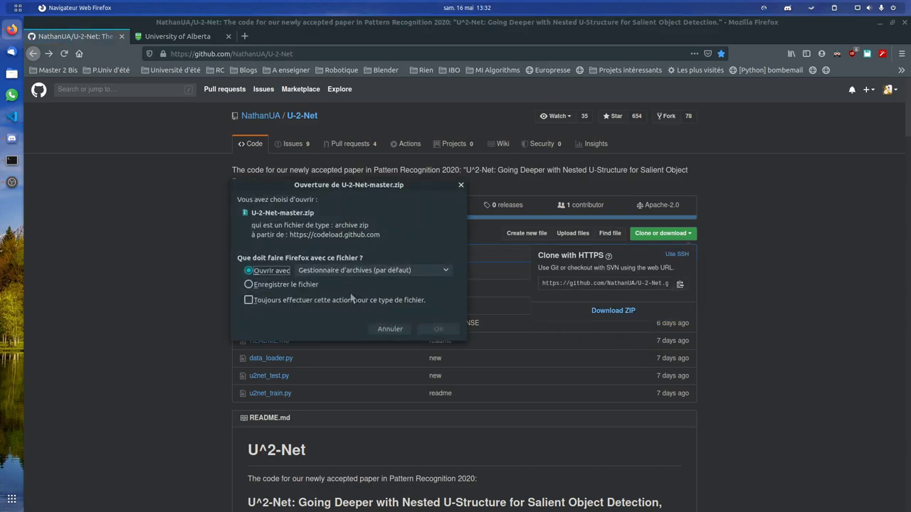
left_click(390, 329)
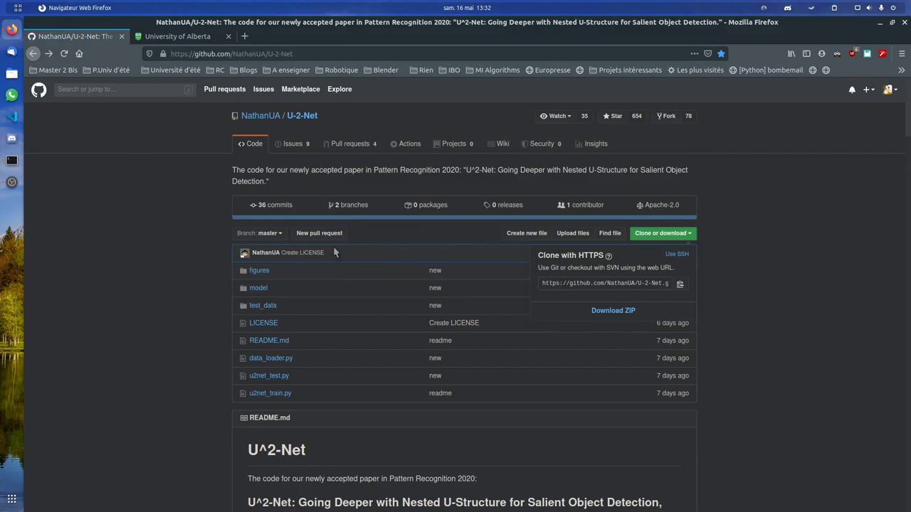
left_click(879, 23)
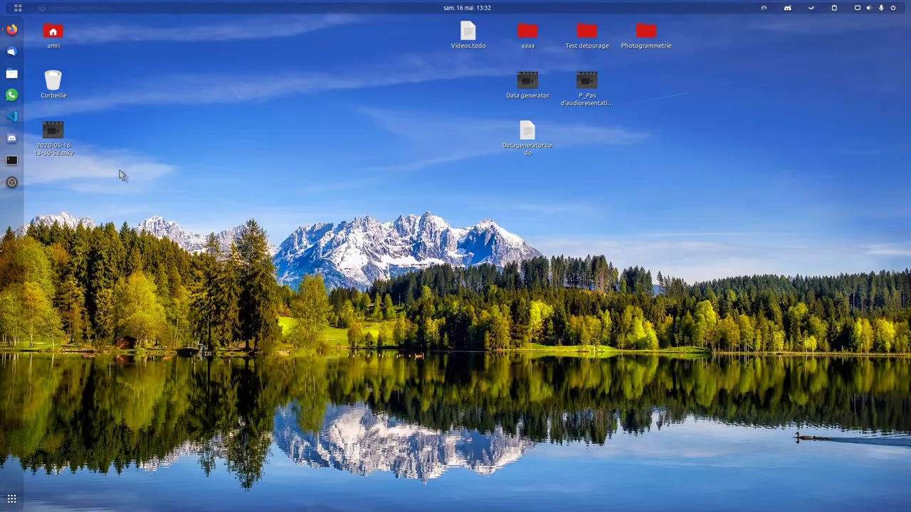
Step: Open Test detourage on the desktop and go into U-2-Net-master's saved_models folder
left_click(586, 36)
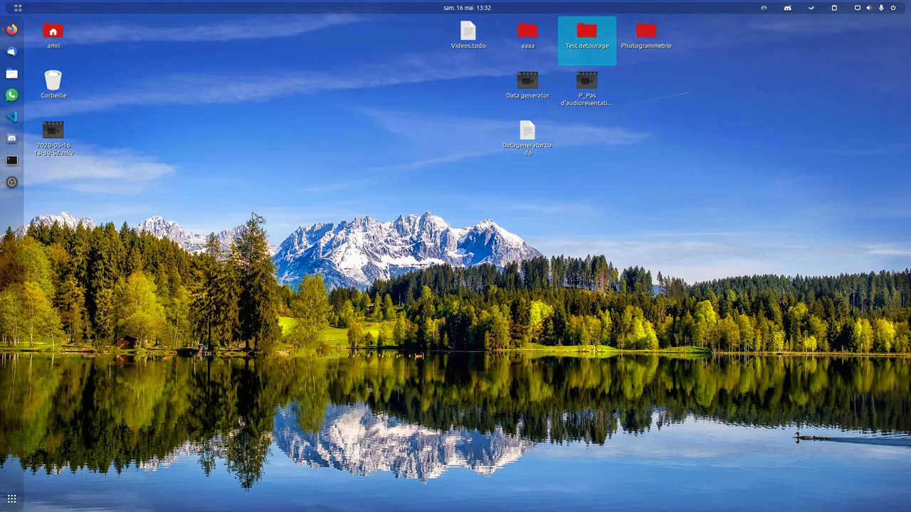
double_click(586, 31)
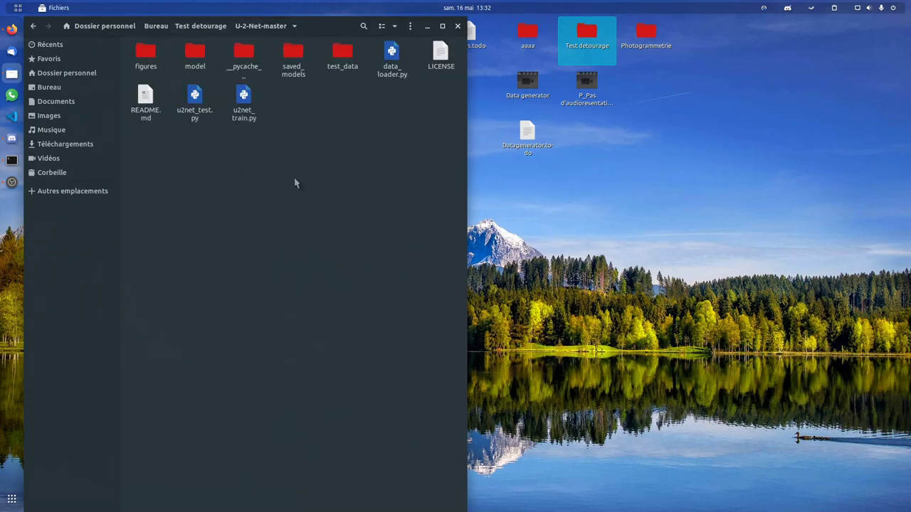
mouse_move(299, 139)
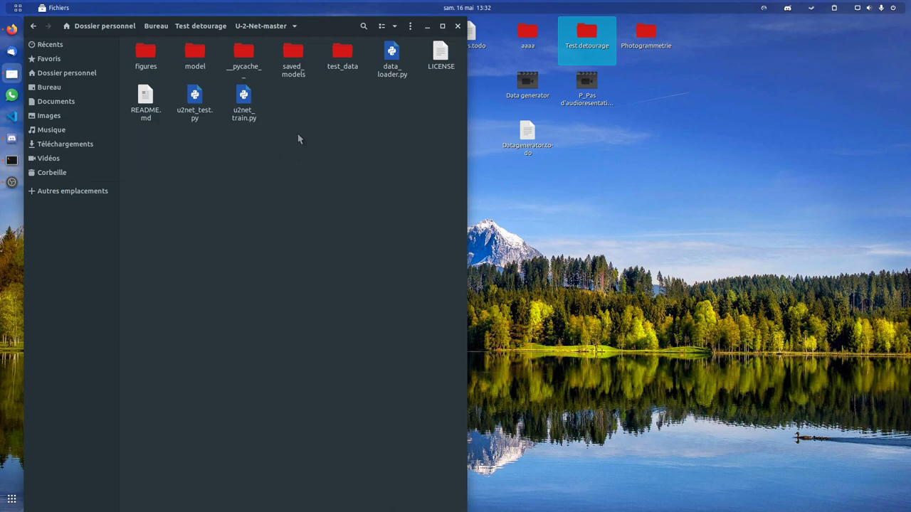
mouse_move(298, 81)
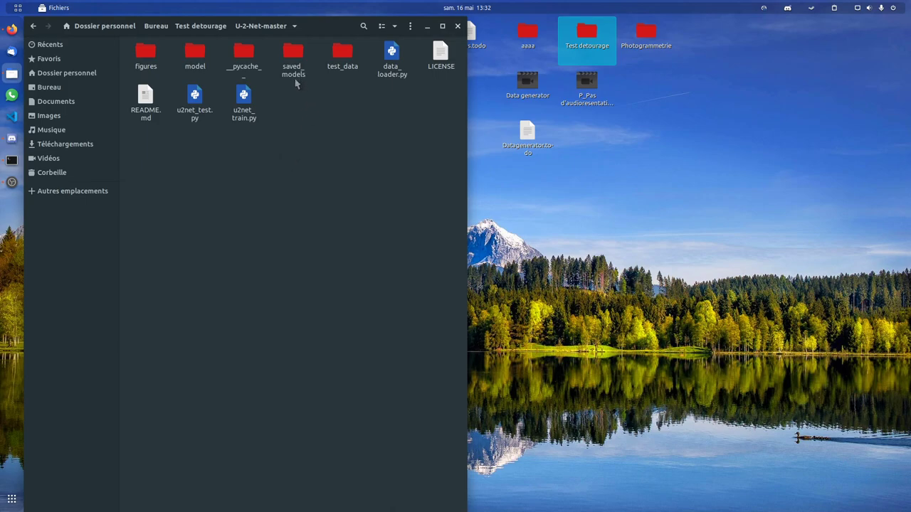
mouse_move(293, 78)
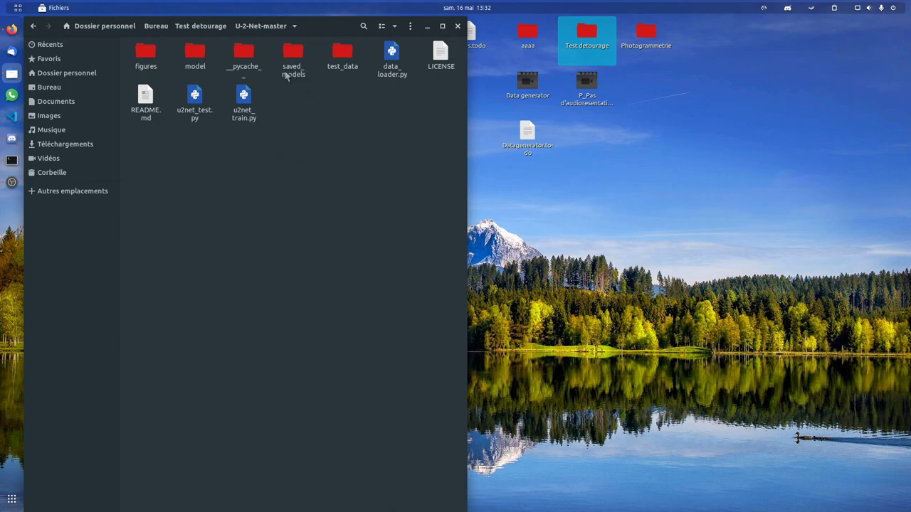
mouse_move(302, 84)
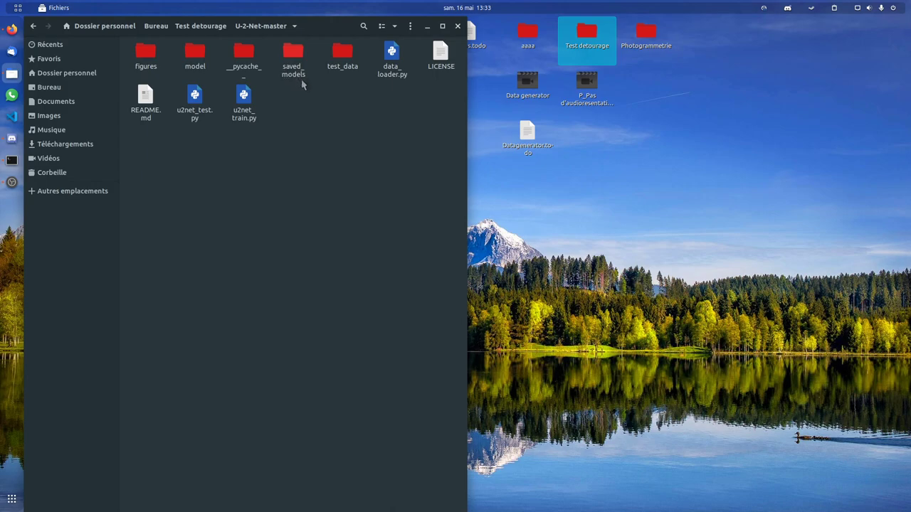
mouse_move(299, 79)
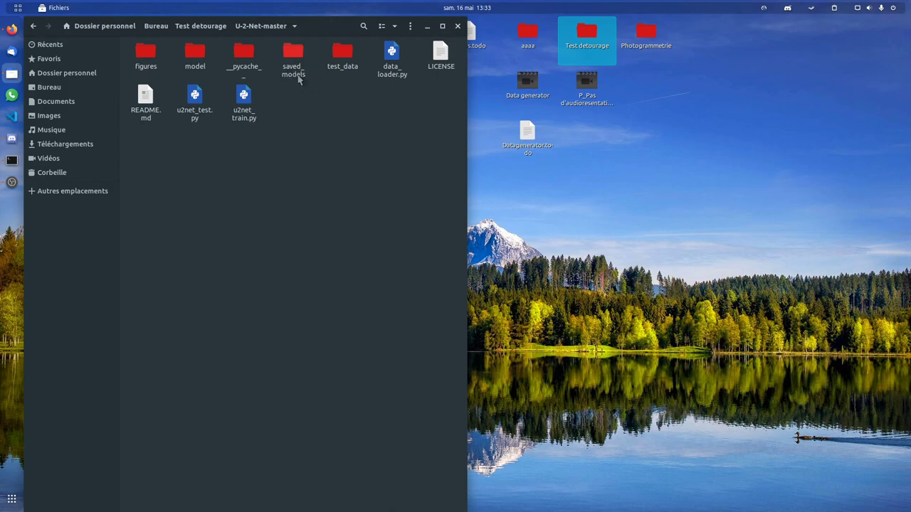
double_click(293, 51)
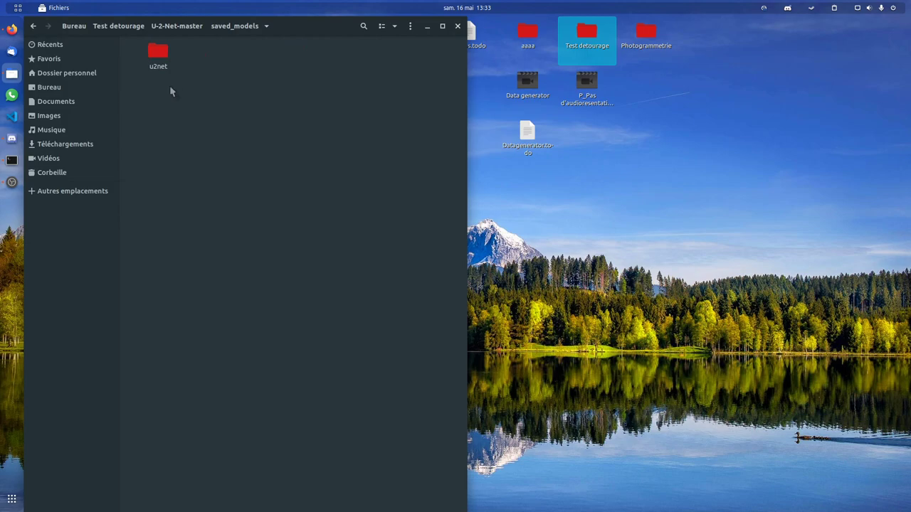
mouse_move(158, 78)
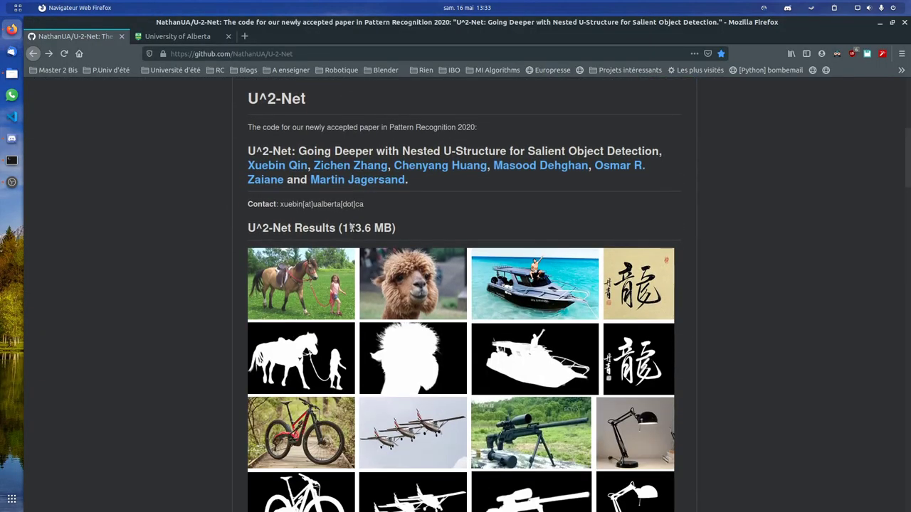
Step: Download u2net.pth from the README's Google Drive link, confirming despite the virus-scan warning, into saved_models/u2net
scroll("down", 3)
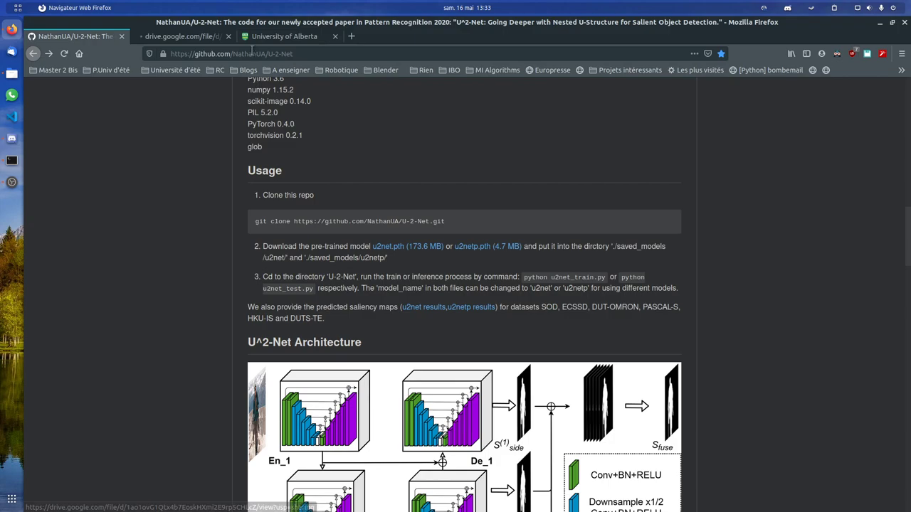
left_click(387, 247)
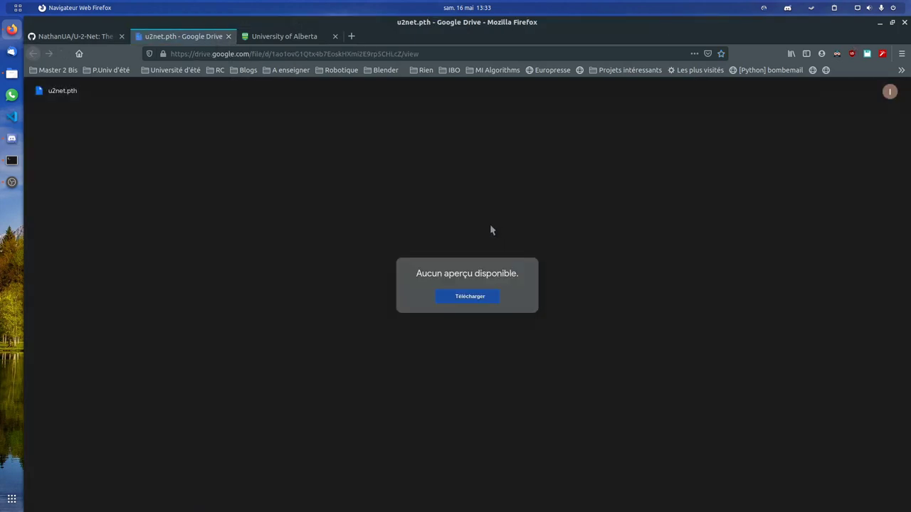
left_click(469, 296)
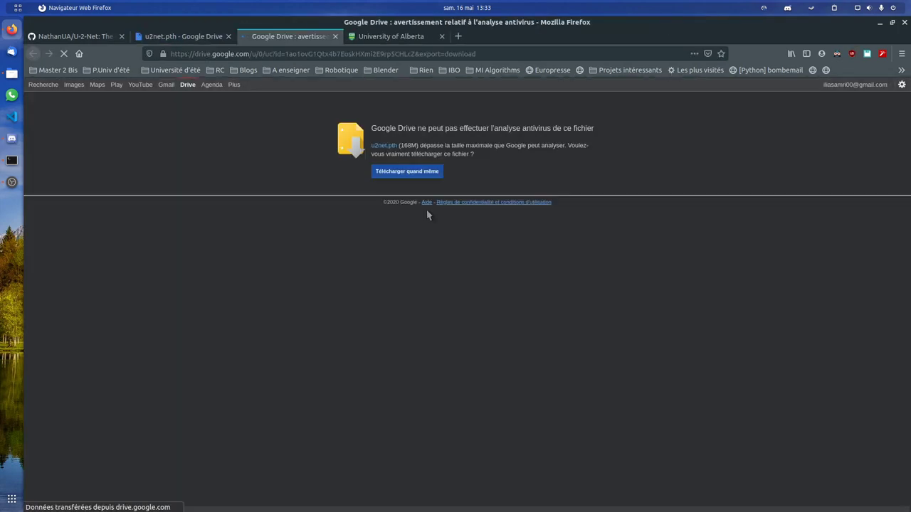
left_click(407, 171)
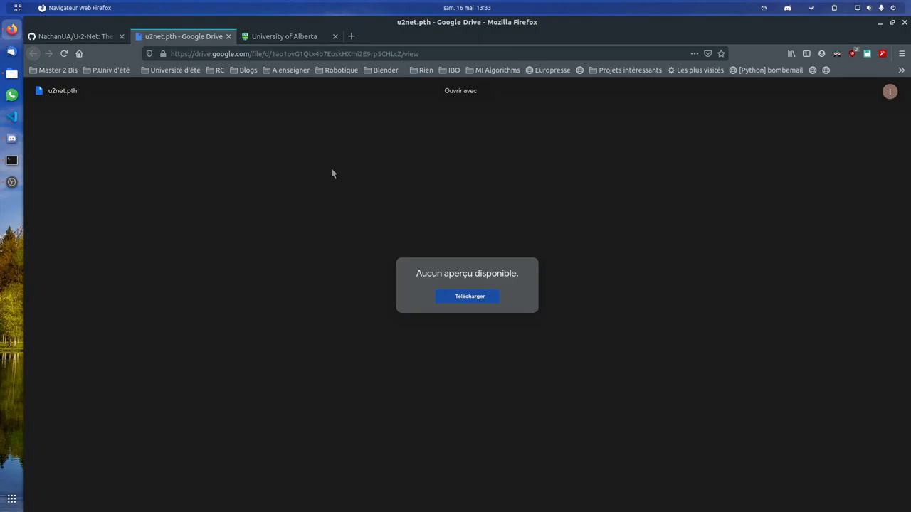
left_click(74, 37)
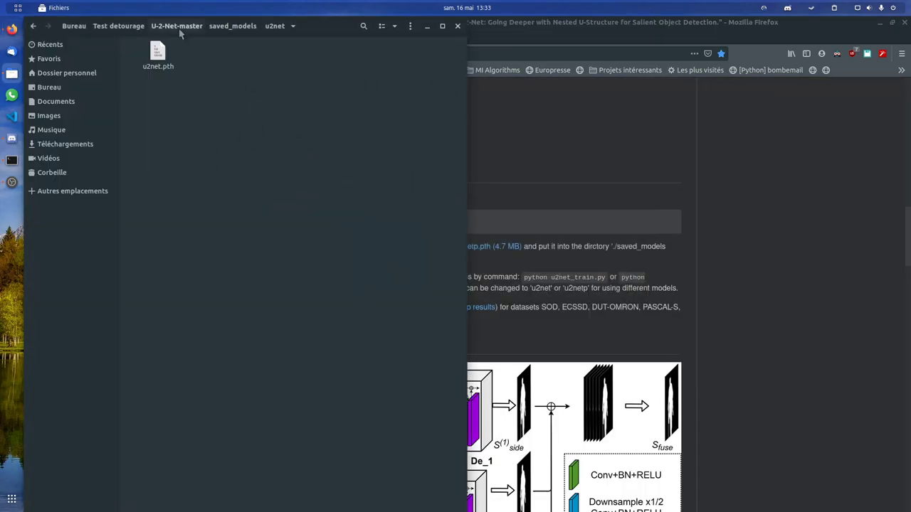
Step: Navigate from U-2-Net-master into test_data's test_images folder
left_click(177, 26)
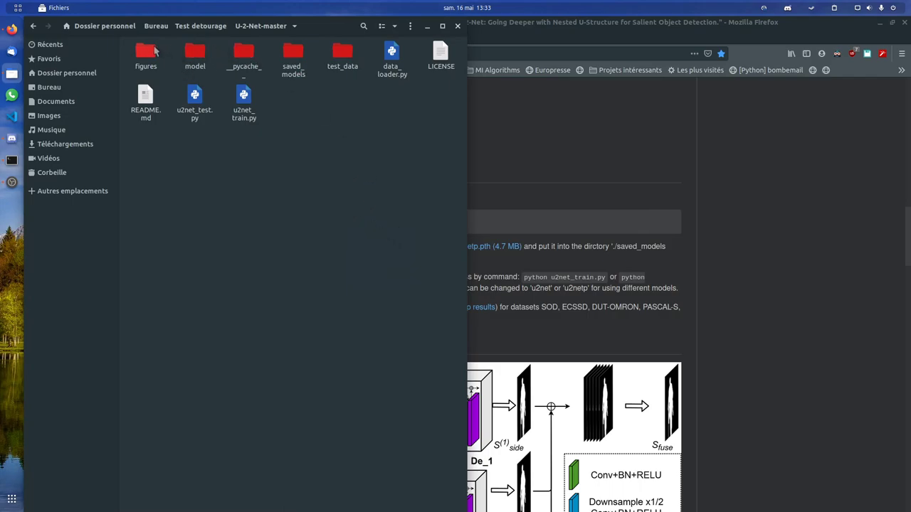
left_click(294, 54)
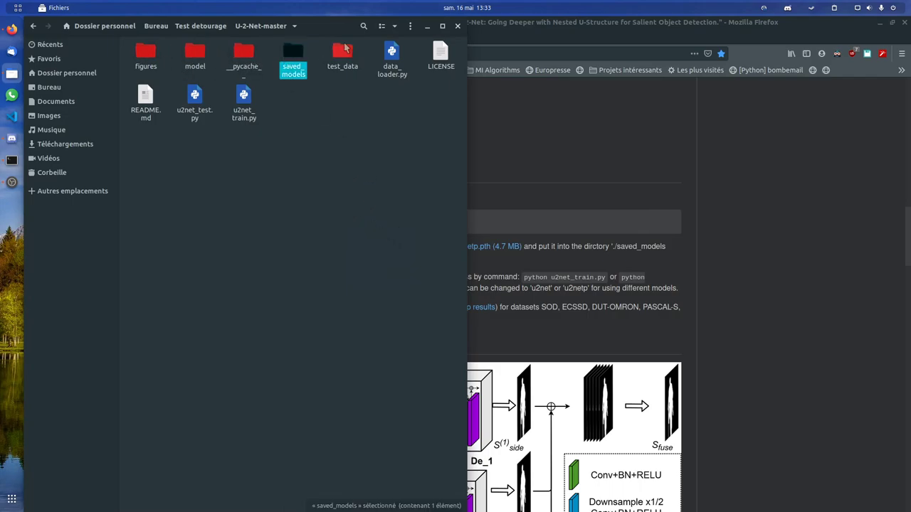
double_click(342, 55)
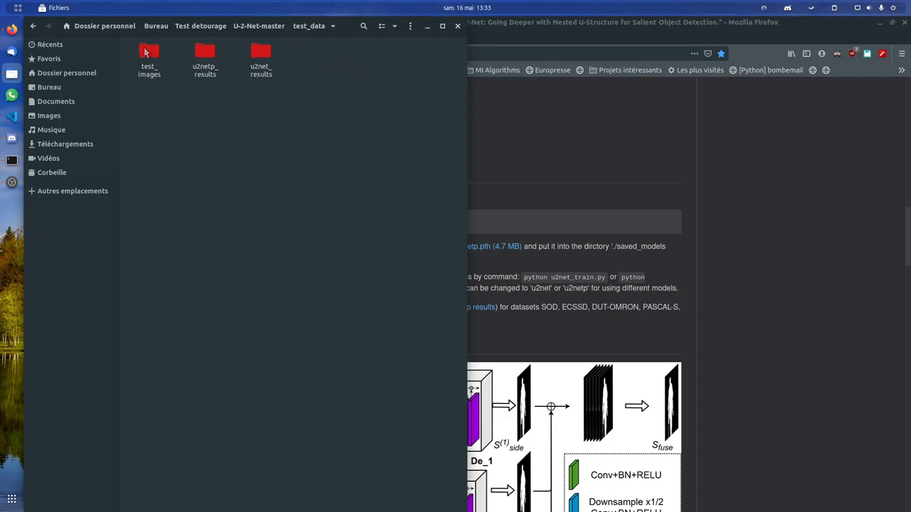
double_click(150, 60)
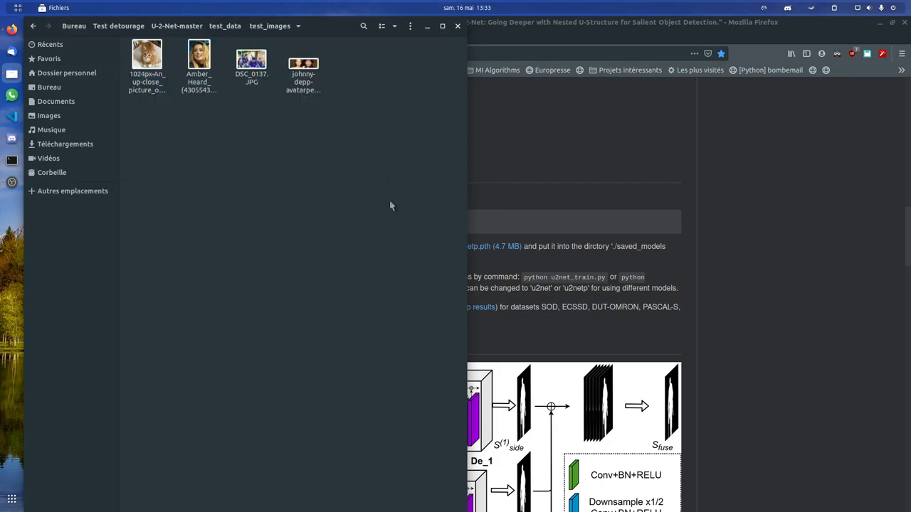
mouse_move(158, 74)
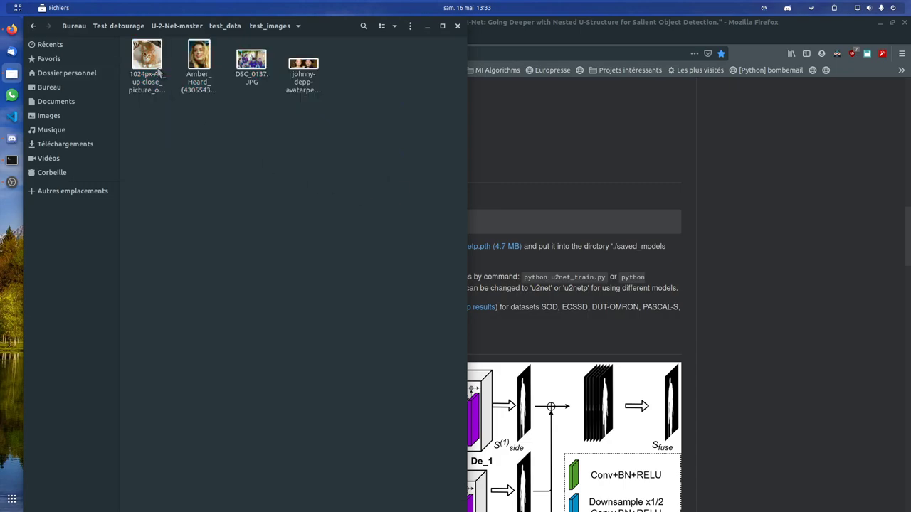
Step: Preview the tabby cat sample photo in the image viewer and close it
left_click(147, 54)
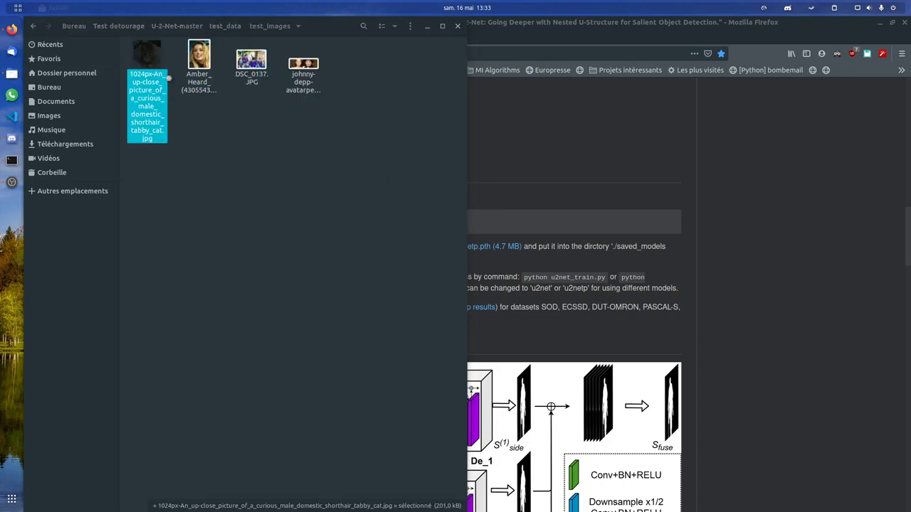
double_click(199, 54)
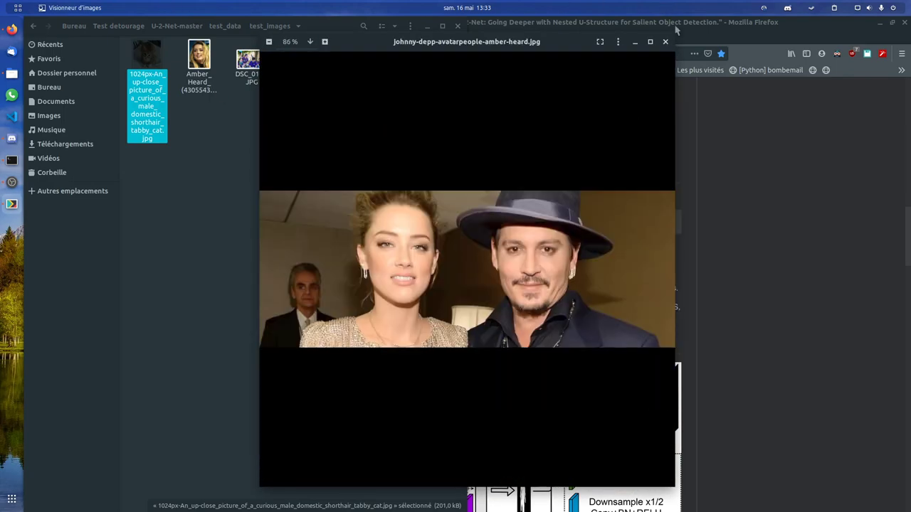
left_click(665, 41)
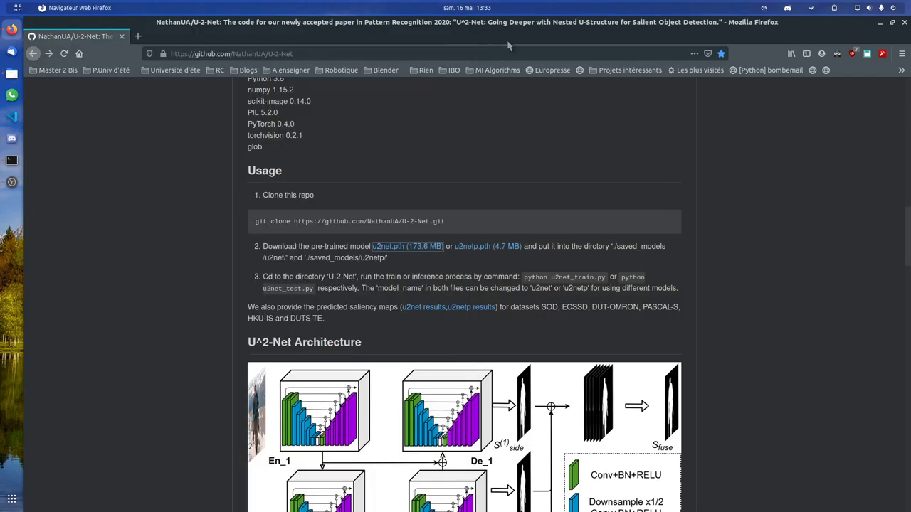
Step: Search Google Images for chairs, open the cream office chair photo full size and save it
left_click(138, 35)
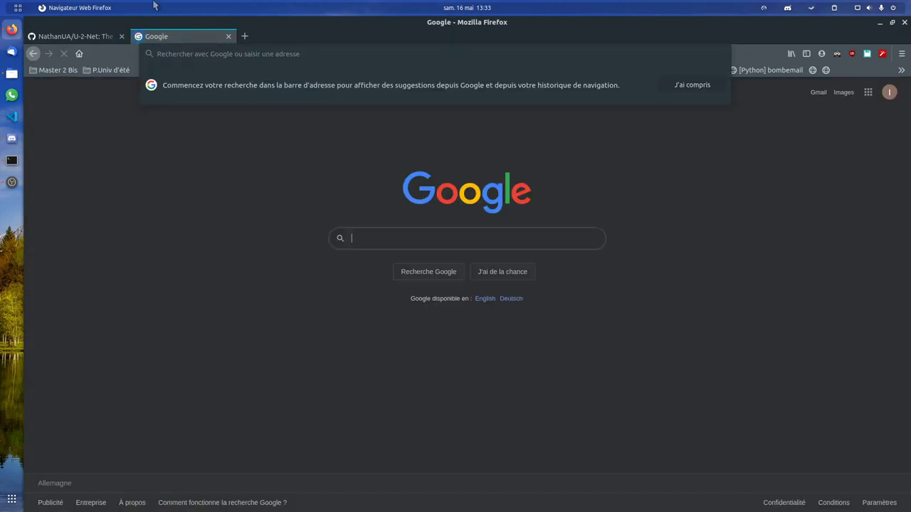
type("chair")
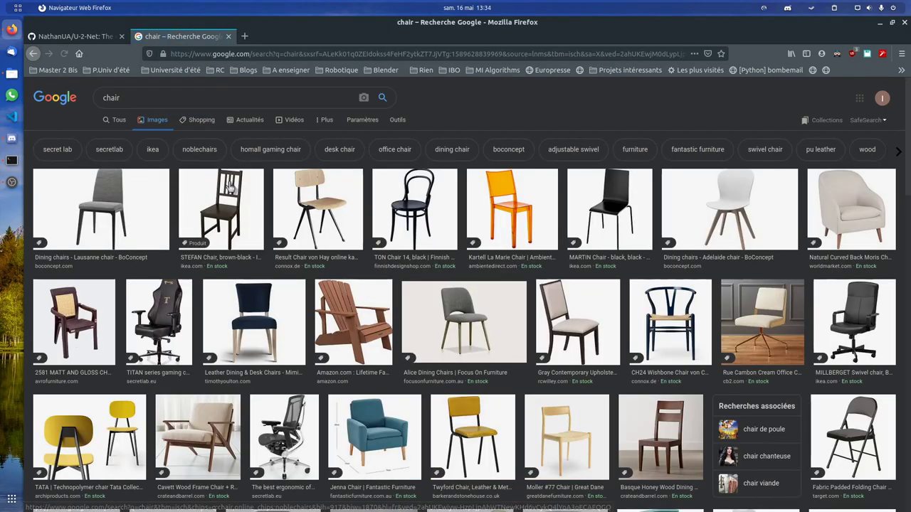
left_click(761, 321)
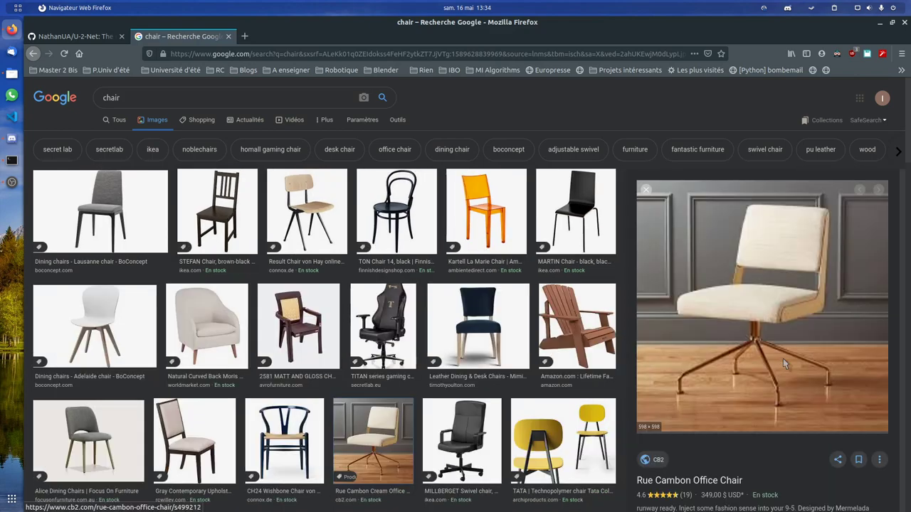
left_click(689, 481)
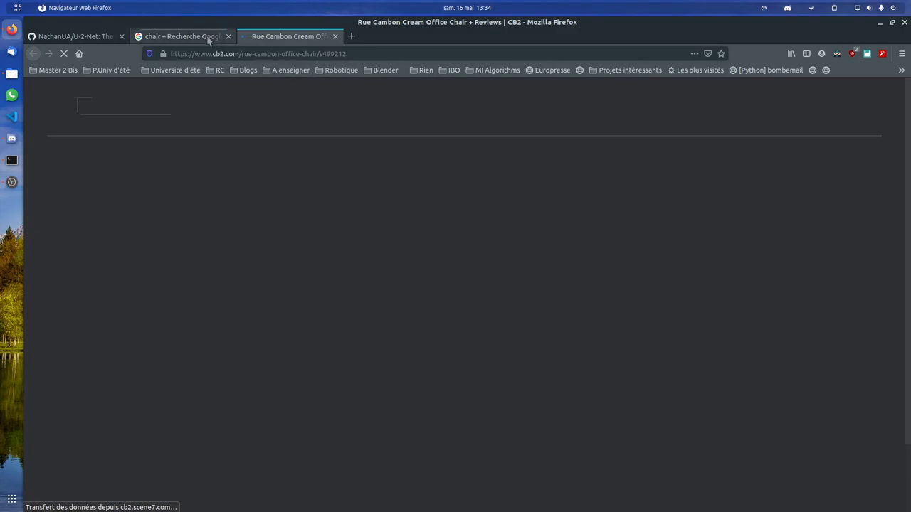
left_click(182, 37)
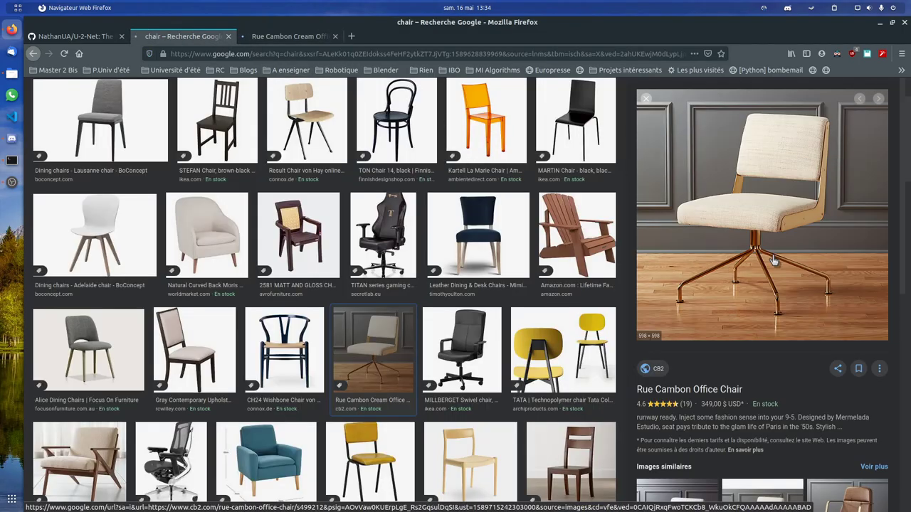
left_click(761, 214)
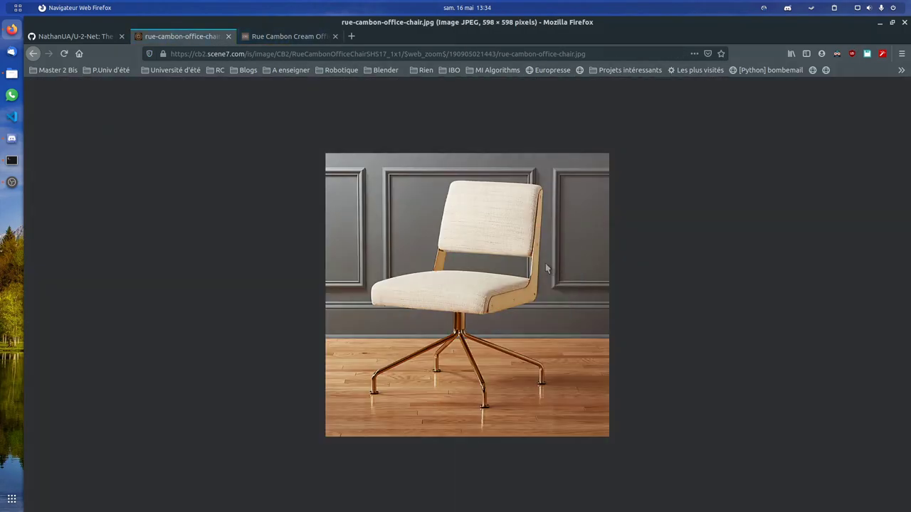
key("ctrl+s")
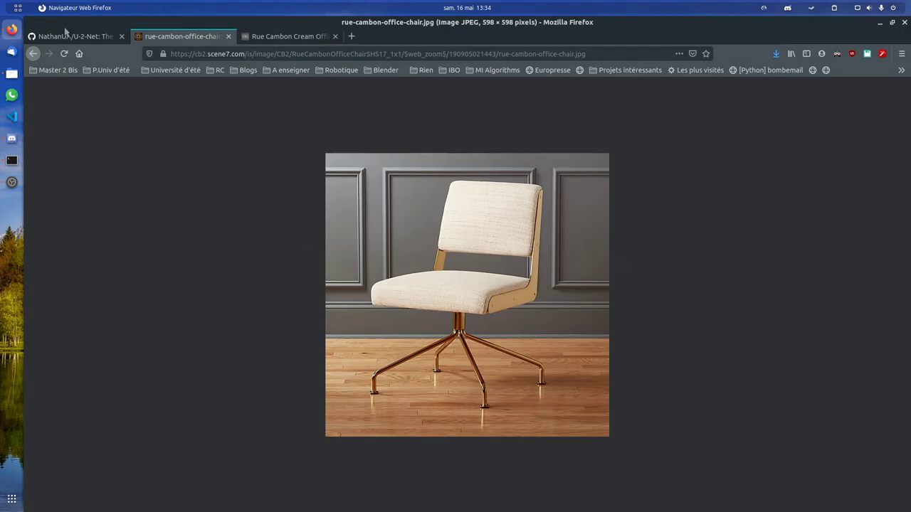
Step: Return to the U-2-Net repository README and bring the terminal to the front
left_click(74, 37)
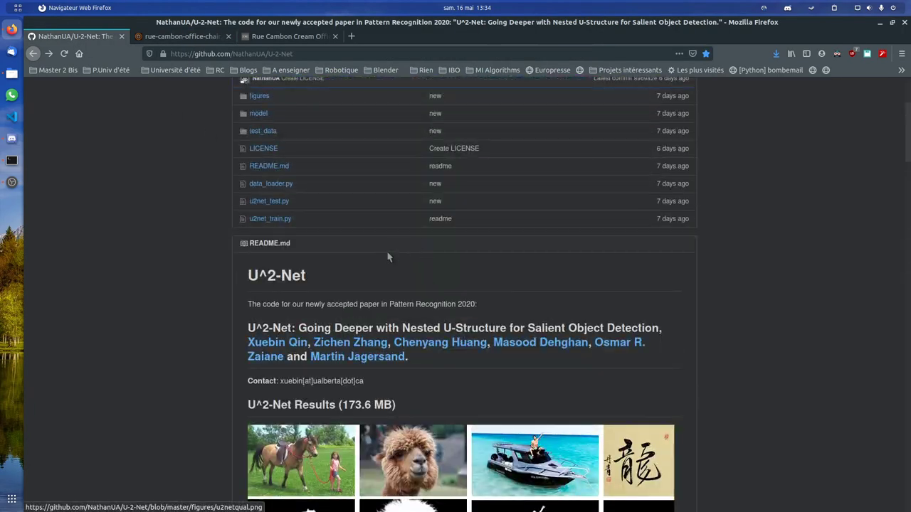
scroll("down", 3)
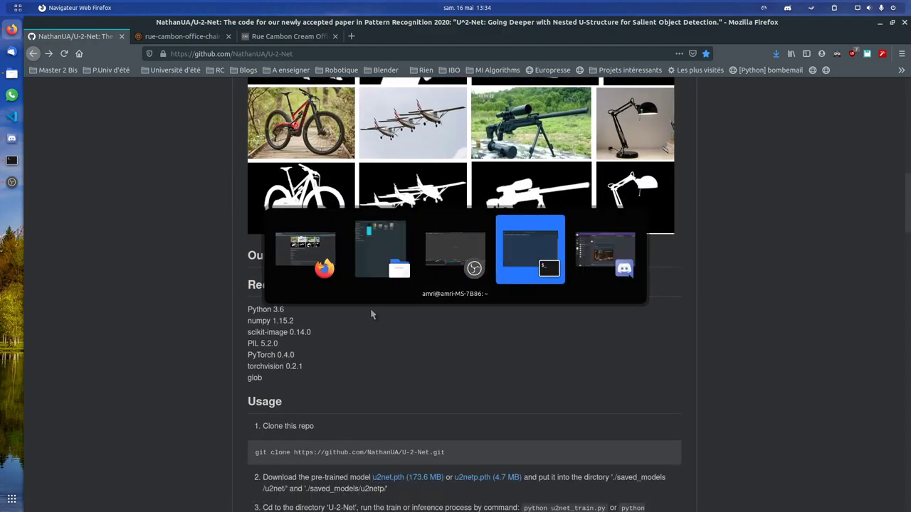
left_click(529, 249)
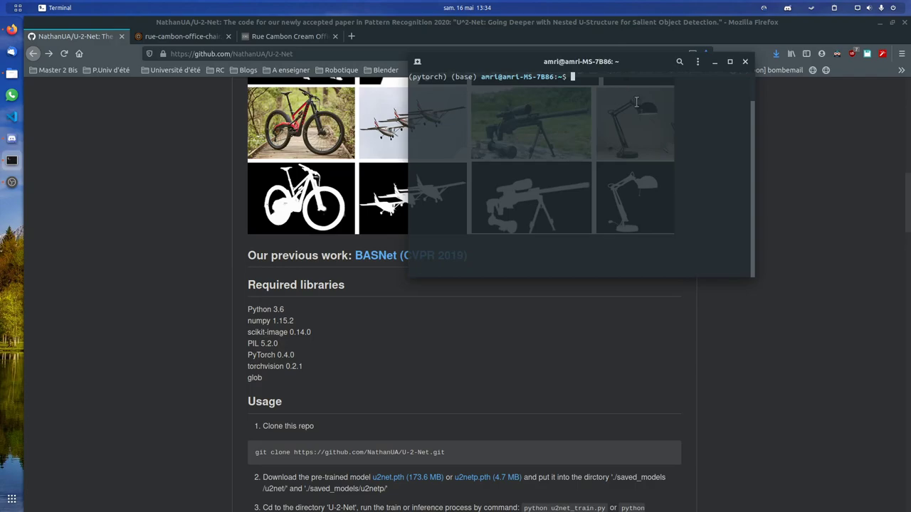
Step: Change directory into ~/Bureau/Test detourage
type("cd Bu")
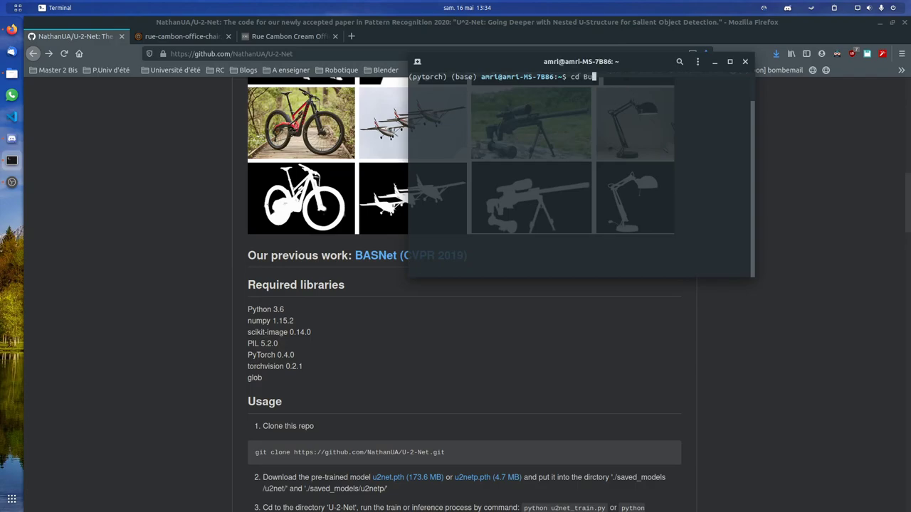
key("Return")
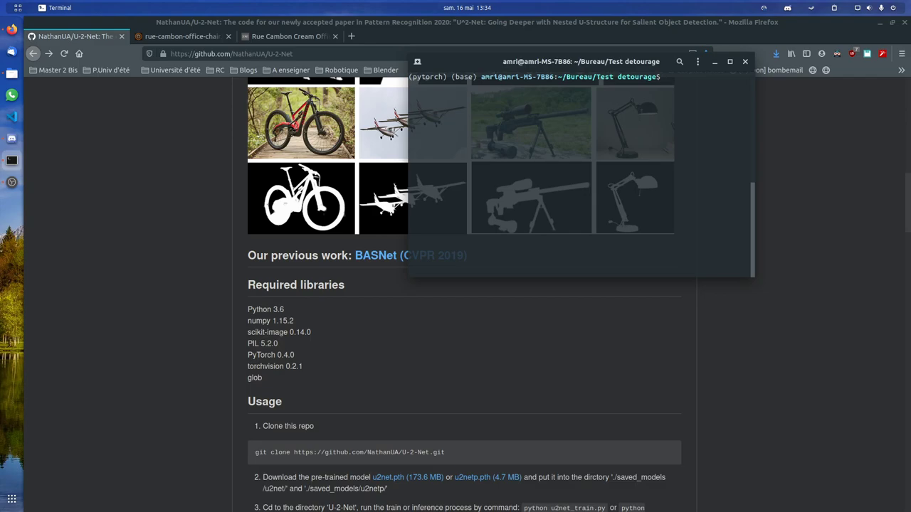
Step: Run pip3 install numpy scikit-image Pillow torch torchvision glob
type("pt")
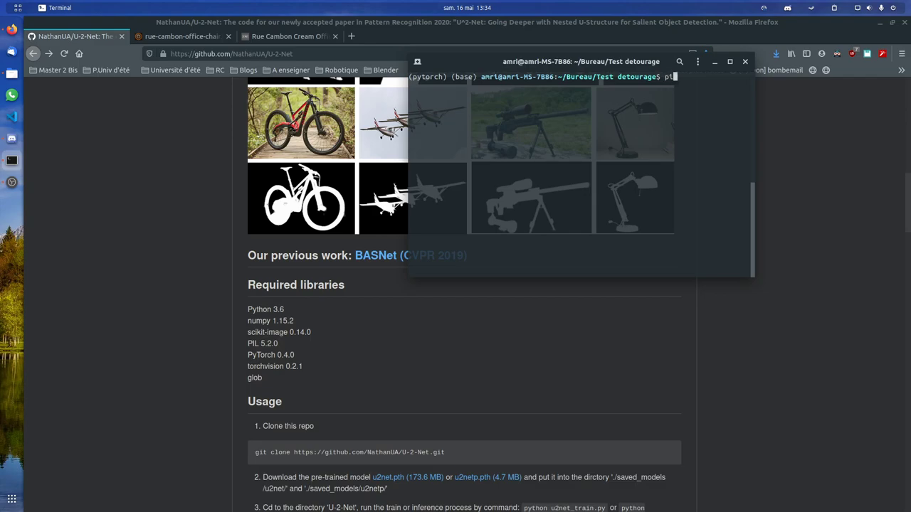
type("pip3 install")
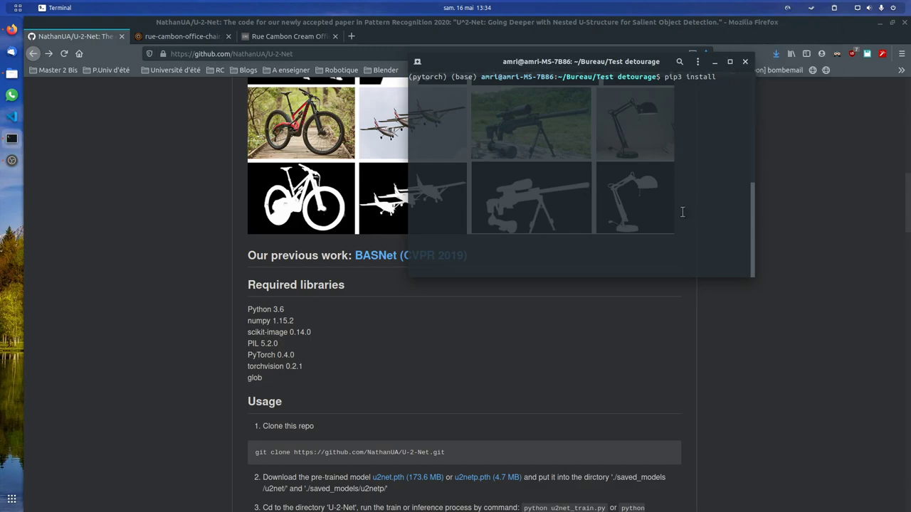
type("numpy")
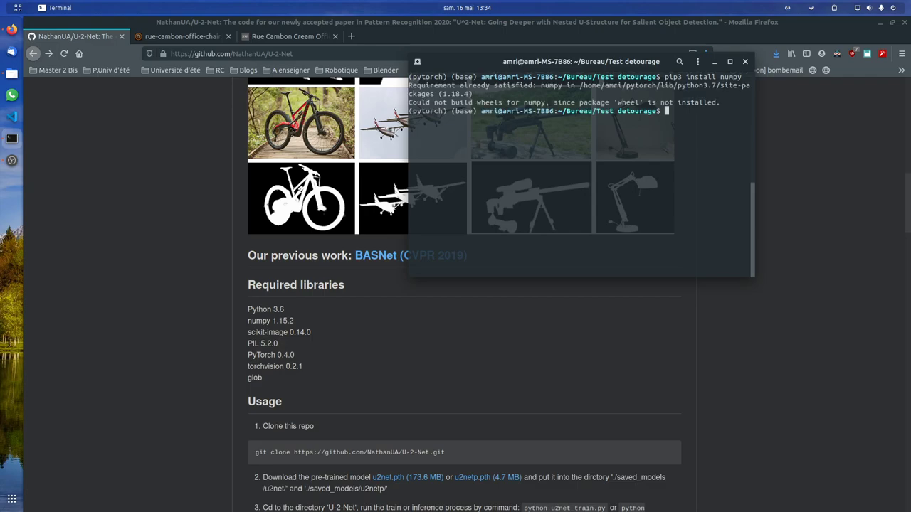
type("pip3 install numpy scikit")
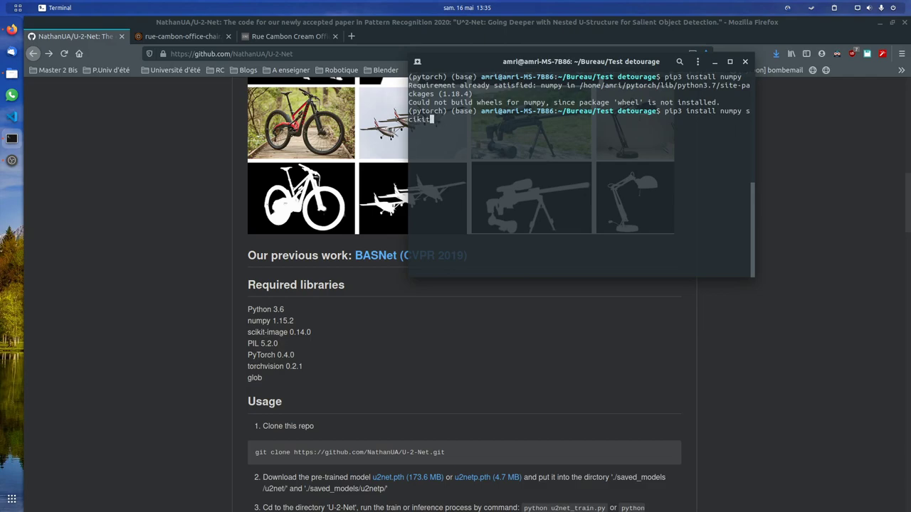
type("-image")
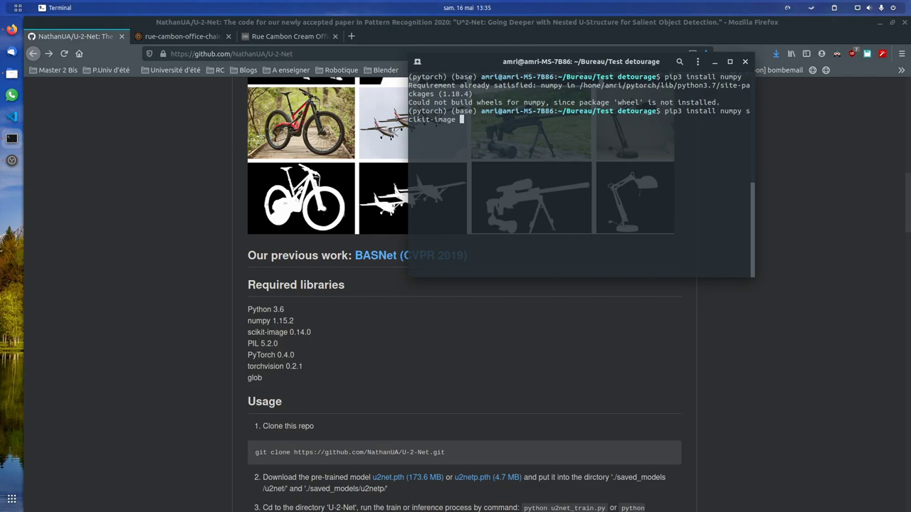
type("P")
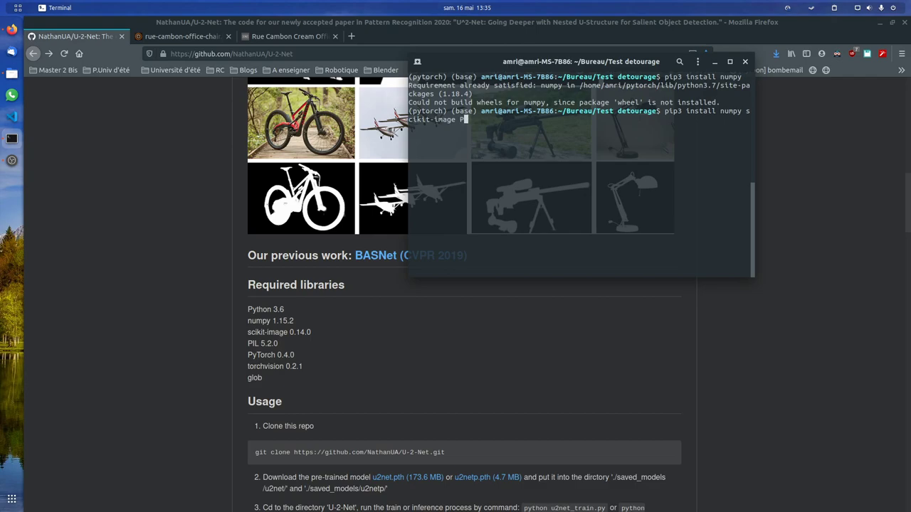
type("illow")
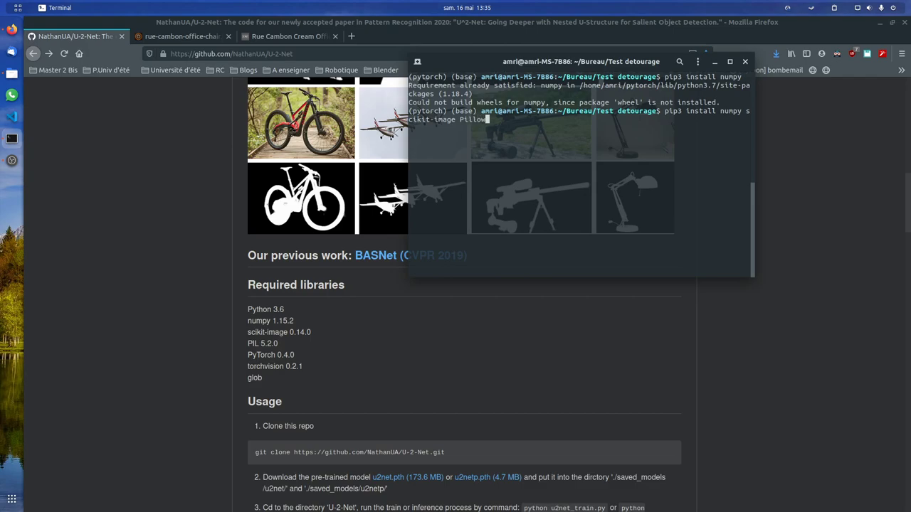
type("t")
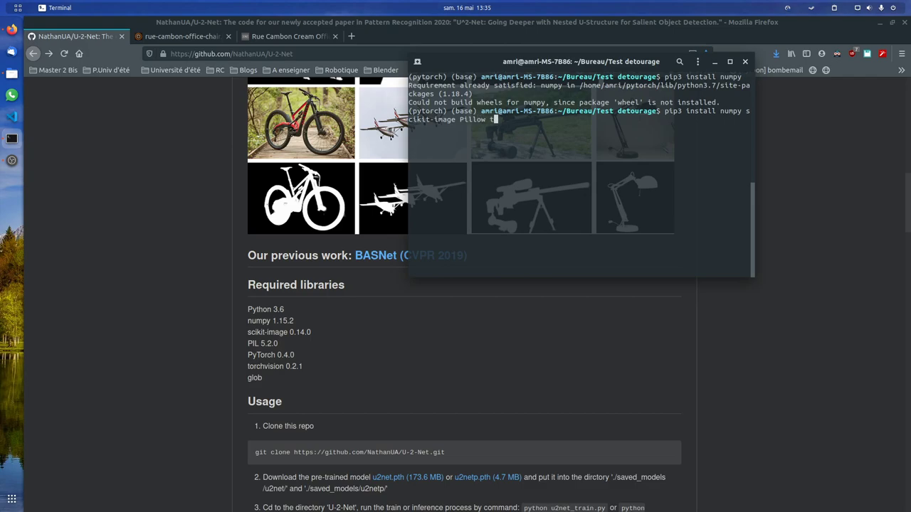
type("torch")
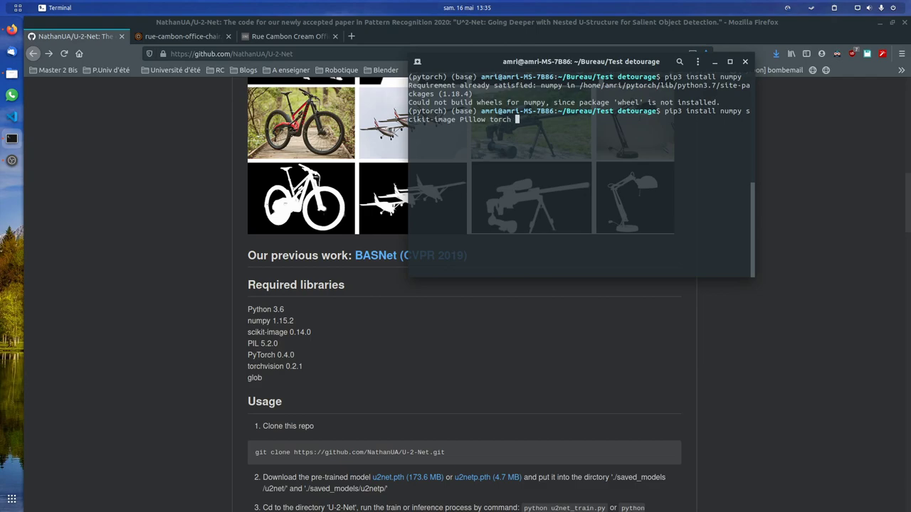
type("torchvision")
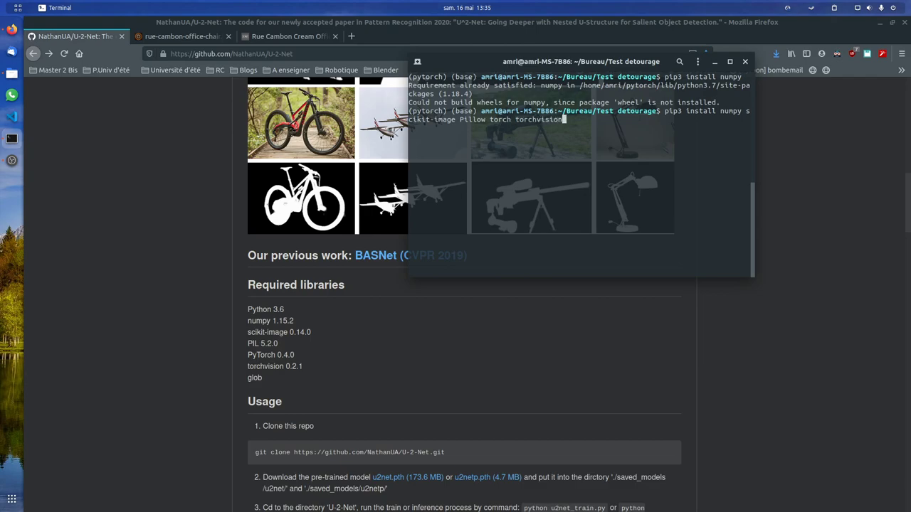
type("glob")
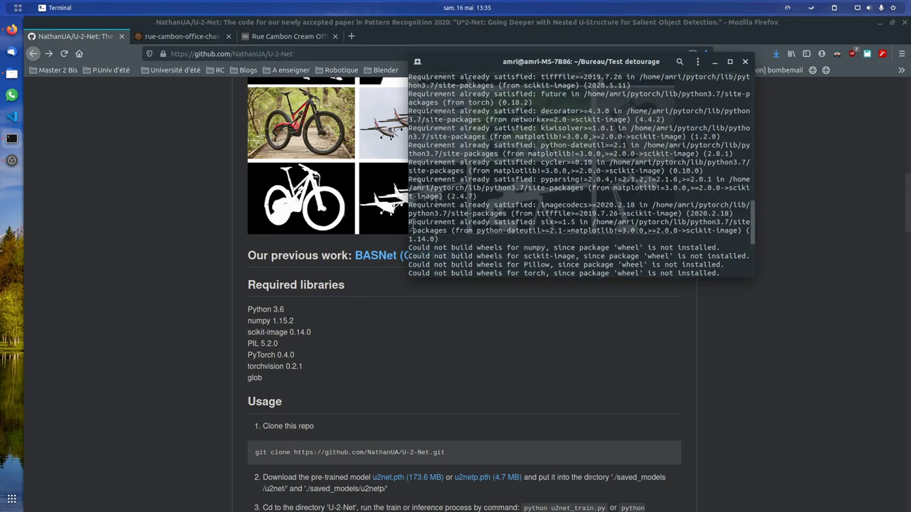
mouse_move(510, 213)
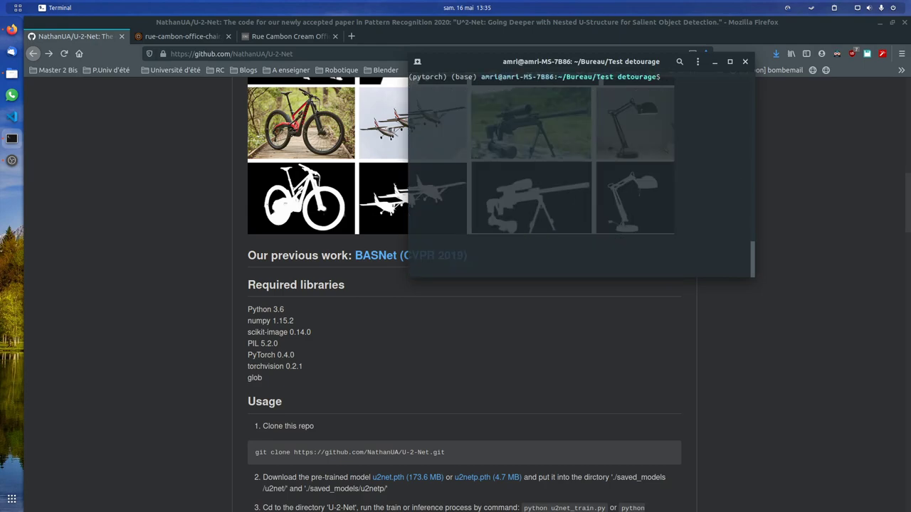
mouse_move(639, 188)
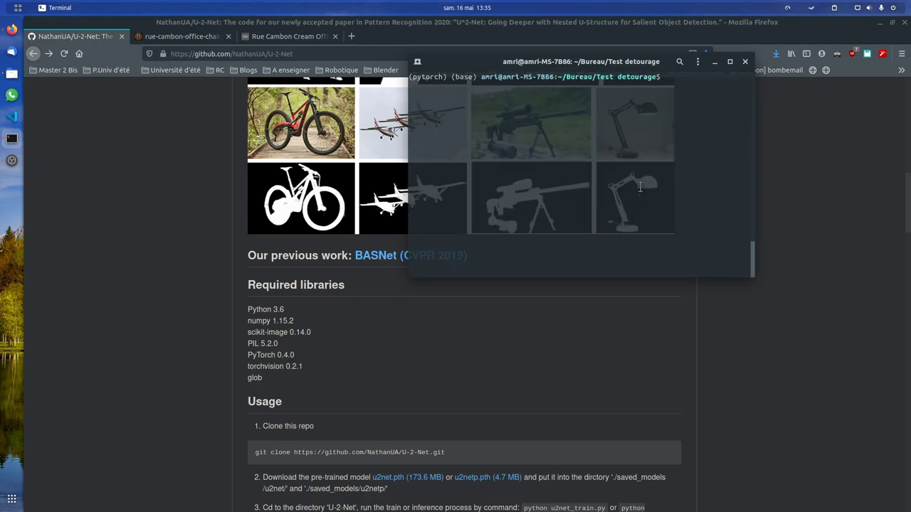
mouse_move(643, 177)
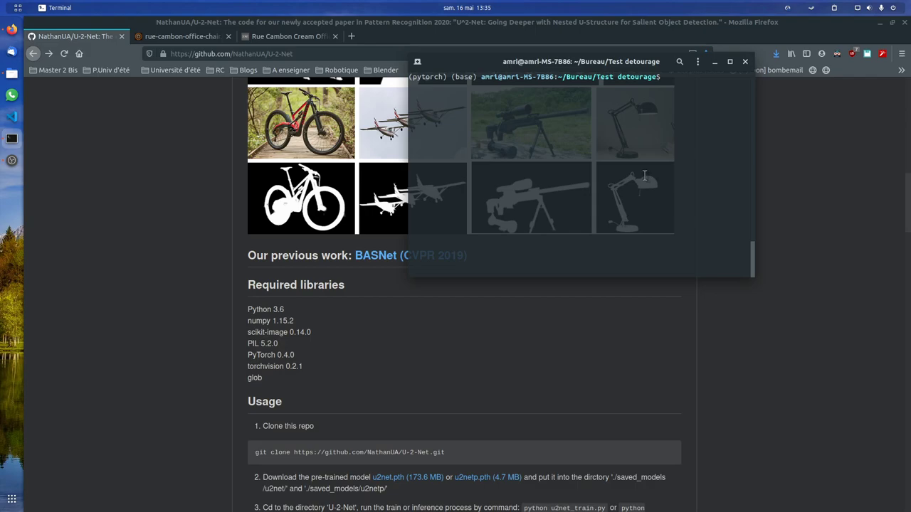
Step: Change directory into U-2-Net-master and list its contents
type("l")
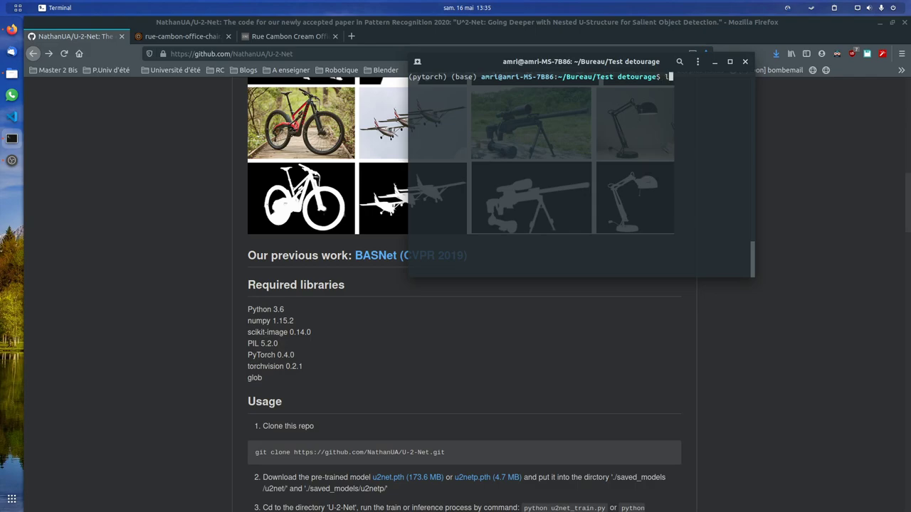
type("cd U-2-Net-master/")
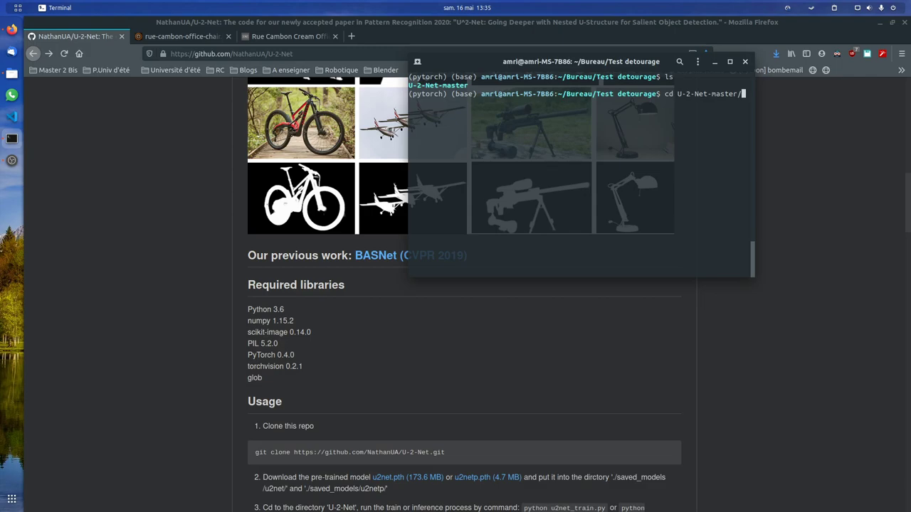
key("Return")
type("ls")
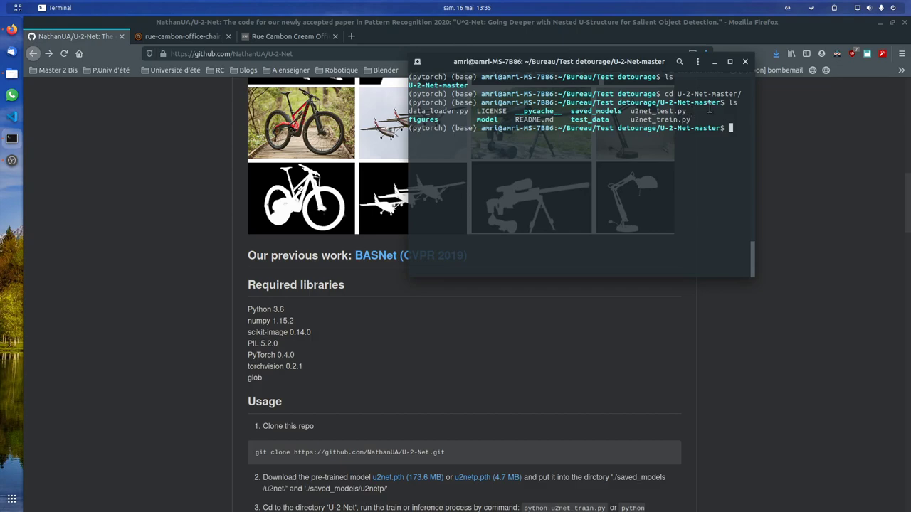
Step: Start the command python u2net_test.py to run the test script
type("pytho")
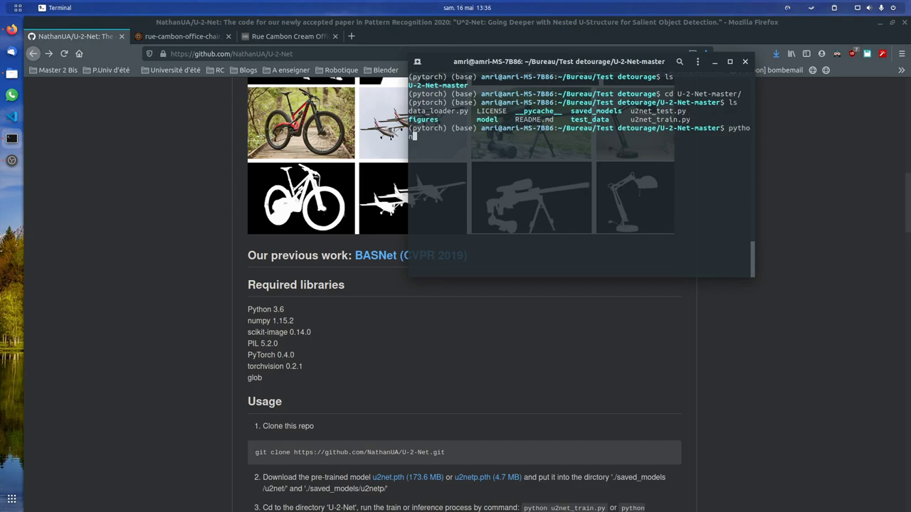
type("na")
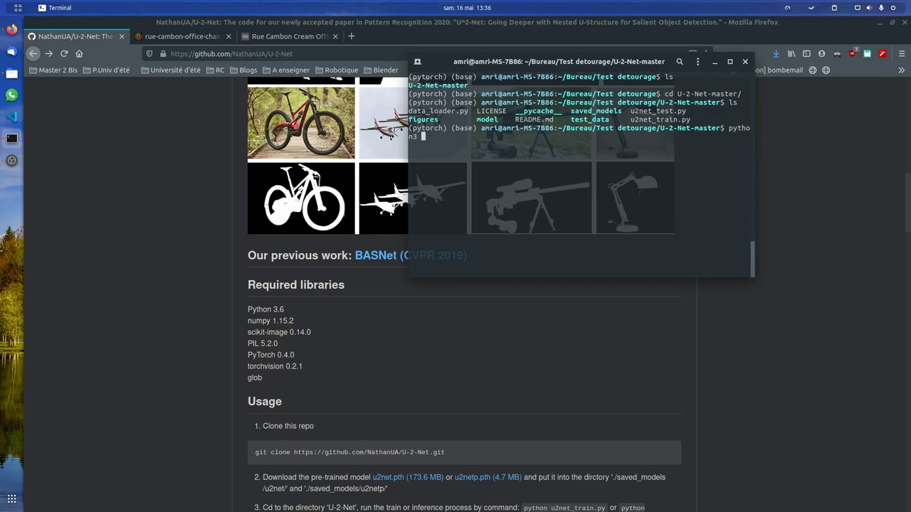
type("u2net_t")
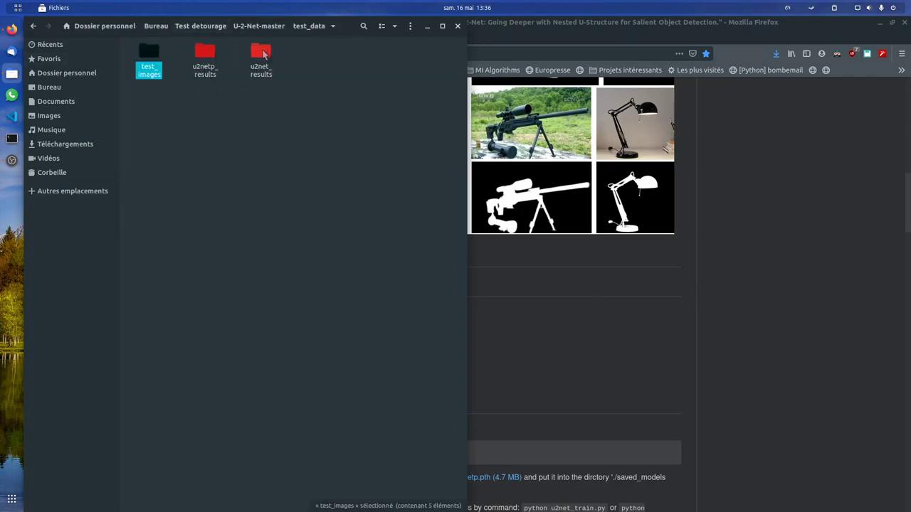
Step: Open the u2net_results folder in test_data while u2net_test.py runs
key("Delete")
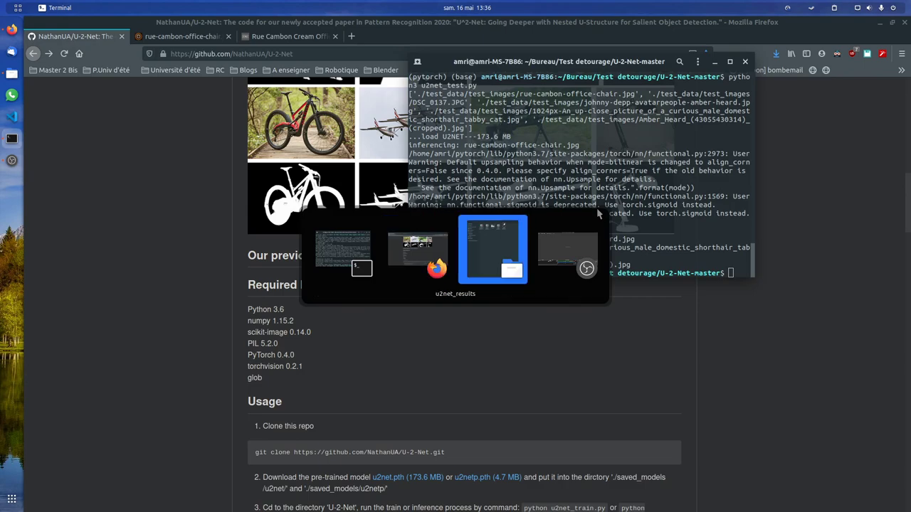
Step: Preview the cat's white-on-black mask in u2net_results, then enter photopea.com/ in Firefox
left_click(493, 249)
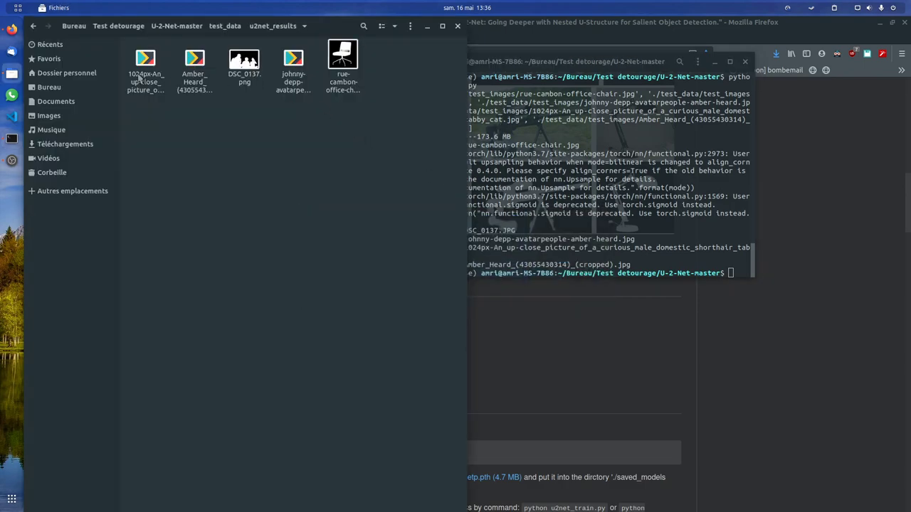
double_click(145, 58)
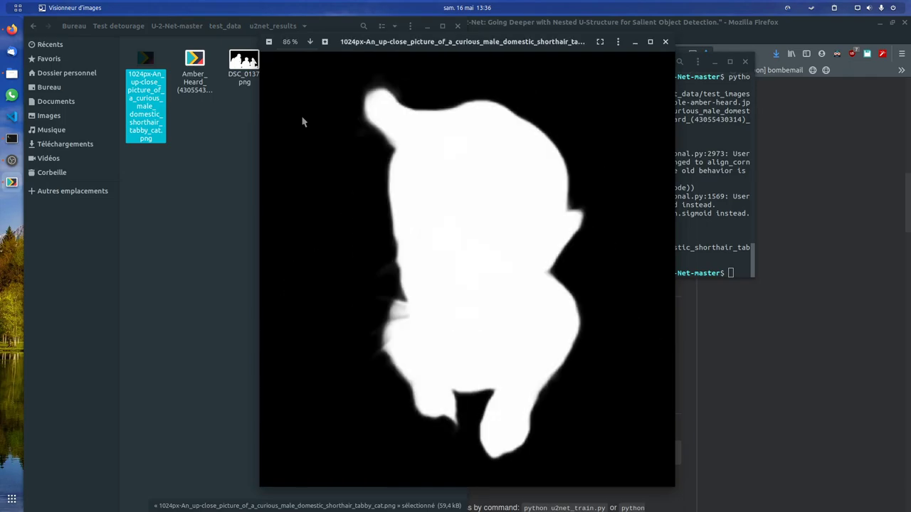
left_click(661, 268)
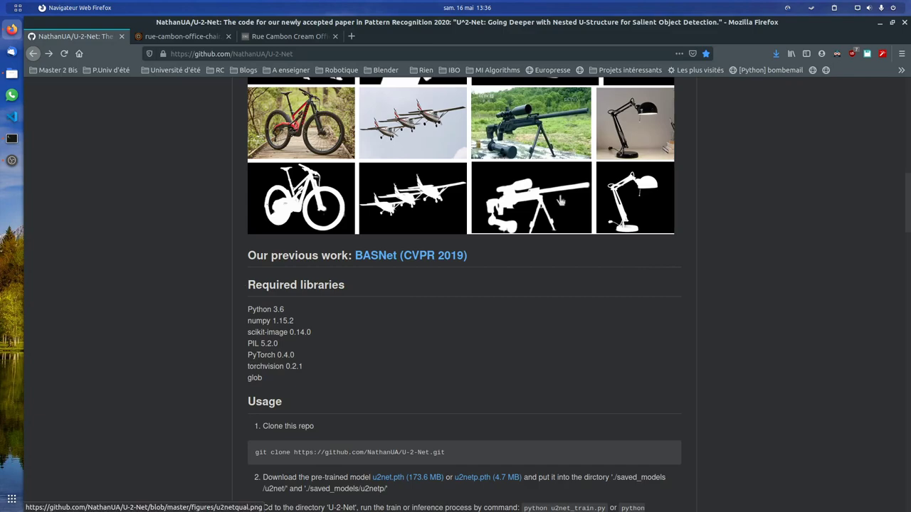
type("photopea.com/")
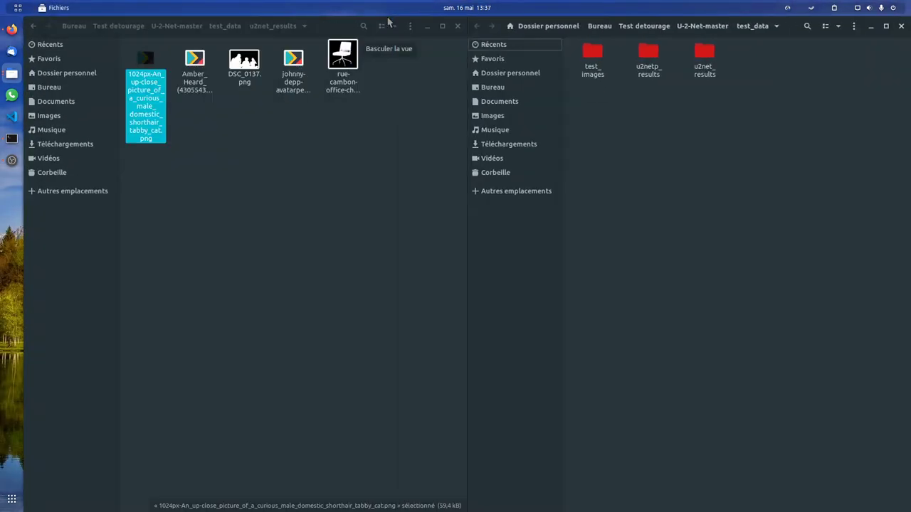
Step: Show the five original test_images photos in Files and bring Photopea up beside them
left_click(592, 57)
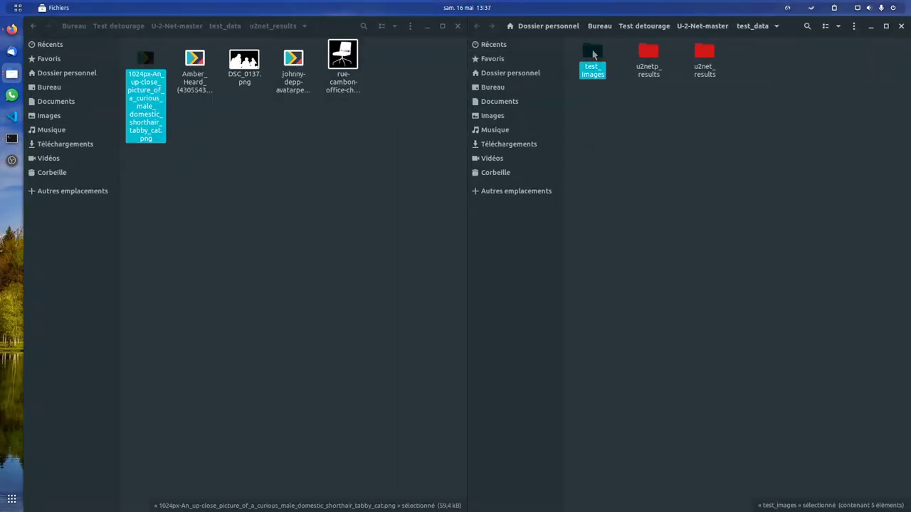
double_click(592, 55)
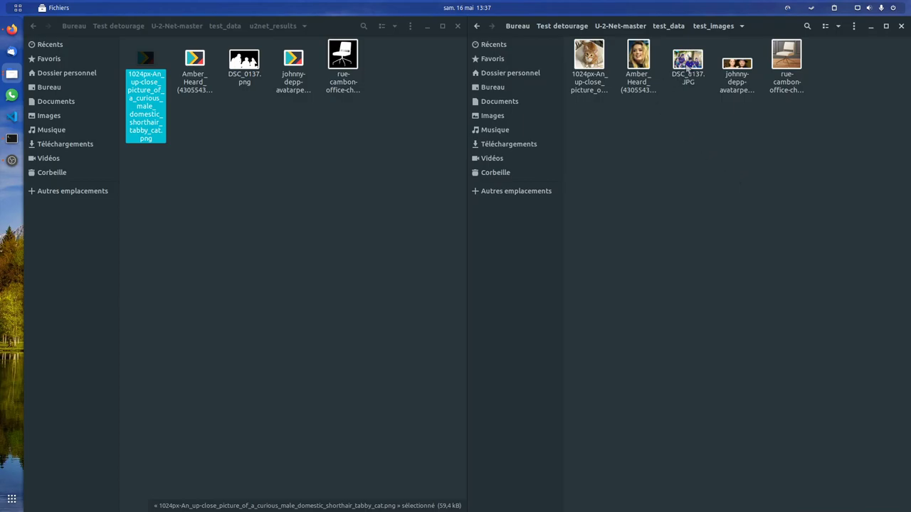
left_click(687, 64)
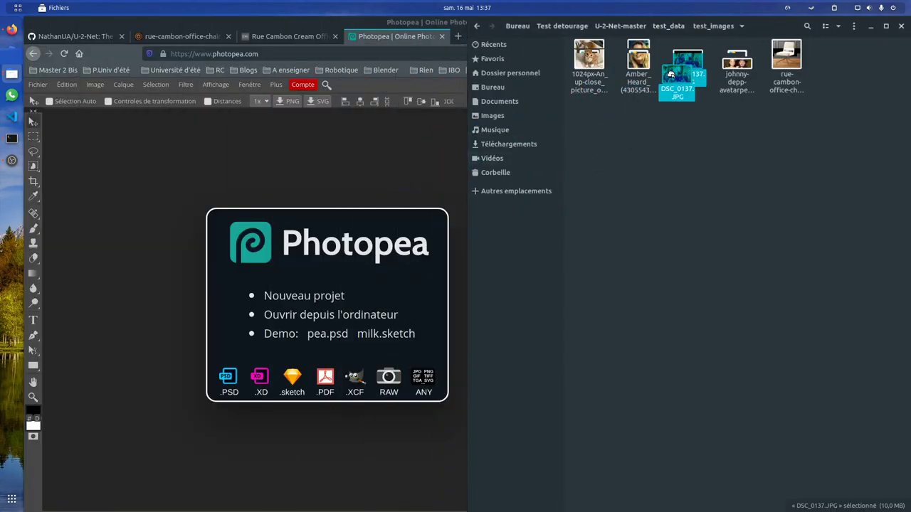
Step: Load DSC_0137.JPG into Photopea and apply its U-2-Net mask as the photo layer's raster mask
double_click(675, 69)
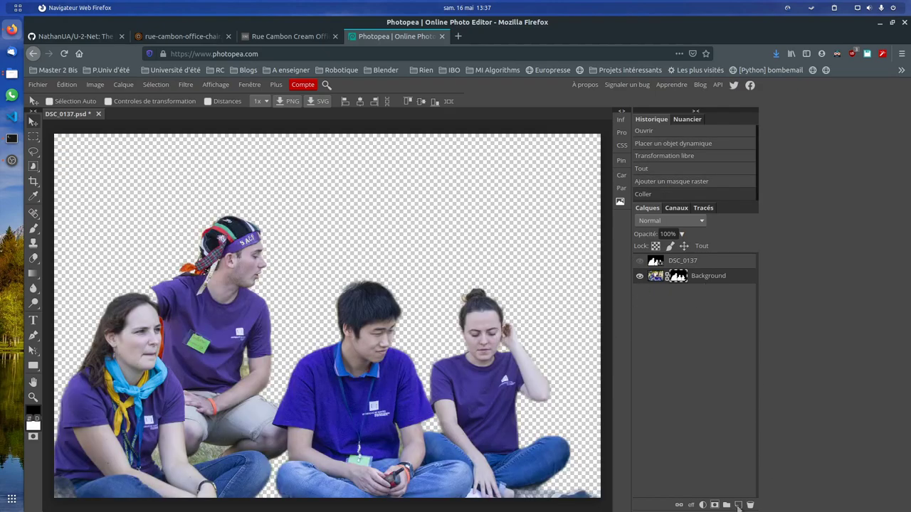
left_click(737, 504)
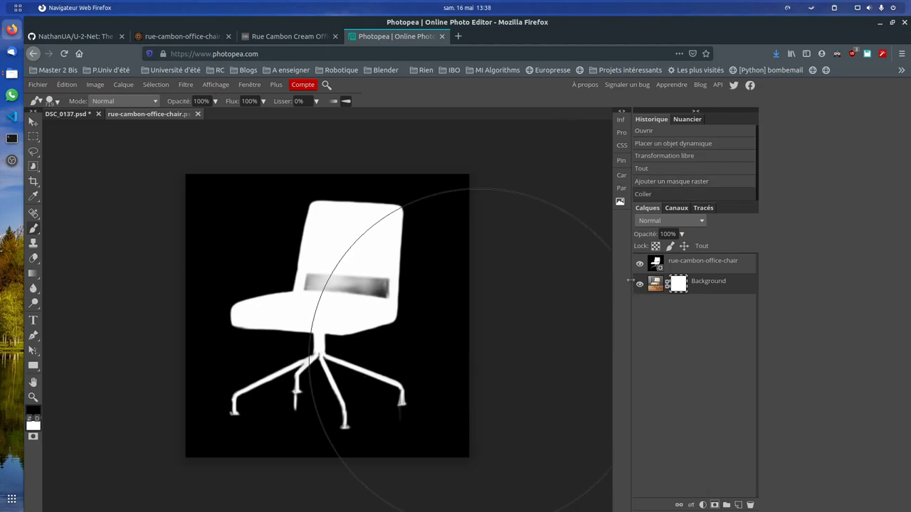
Step: Toggle the chair layer's raster mask off and back on so only the chair shows over black
left_click(639, 281)
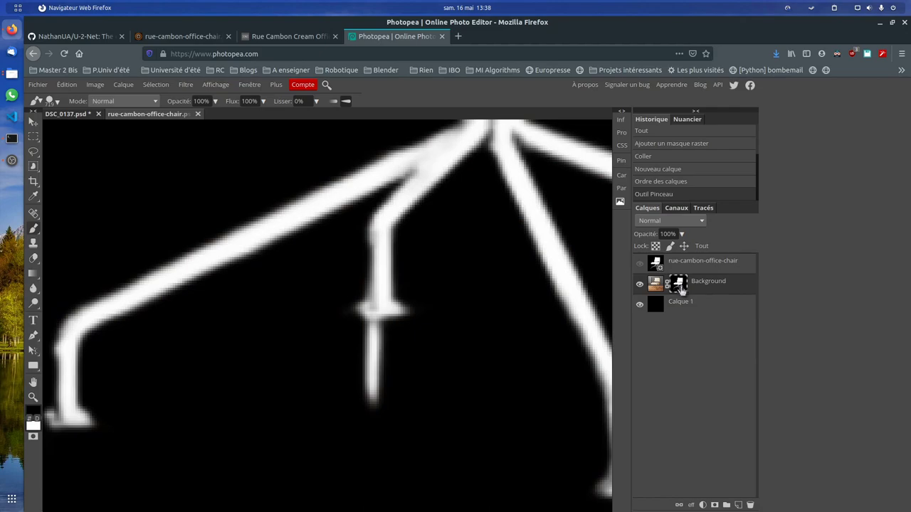
left_click(639, 282)
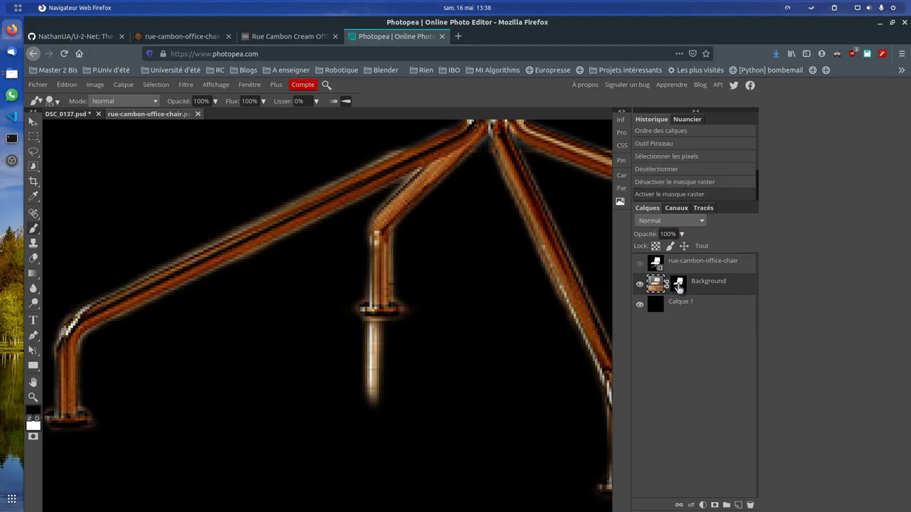
left_click(678, 282)
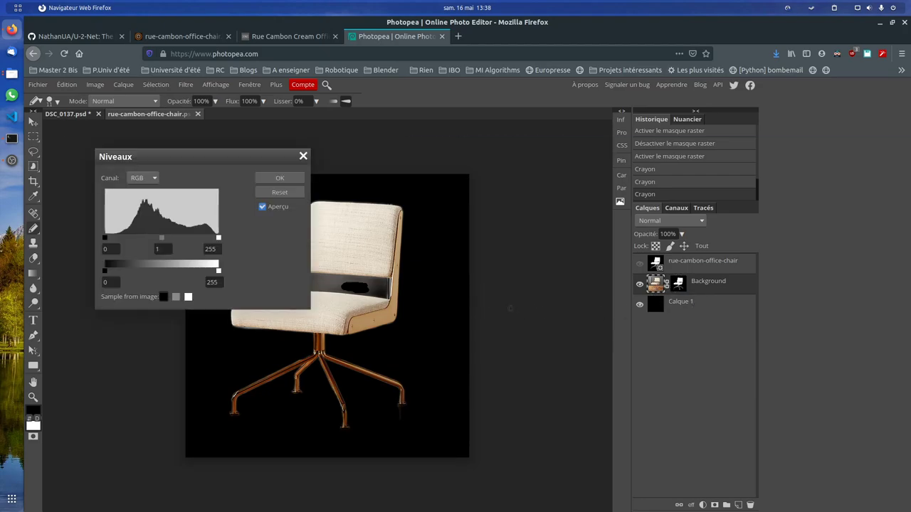
Step: Delete the chair photo's mask and pull the Levels midtone slider down to about 0.35
left_click(279, 176)
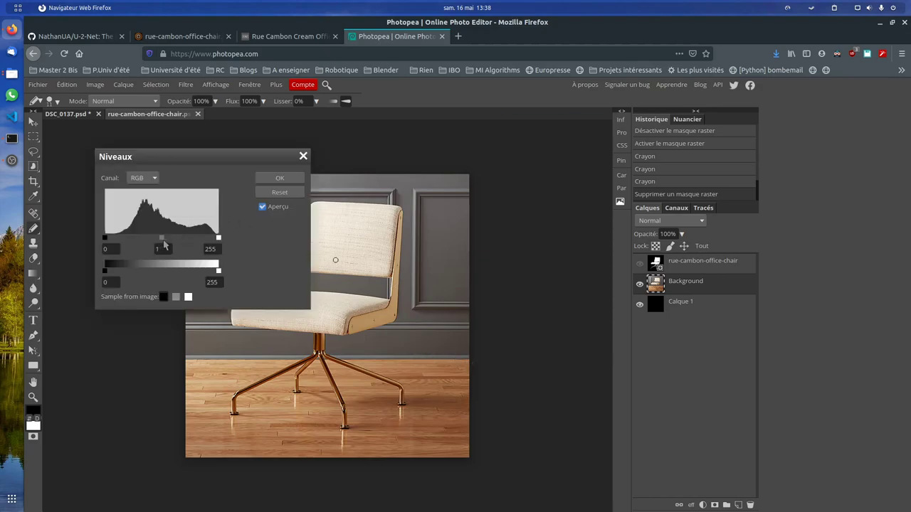
left_click_drag(162, 238, 188, 238)
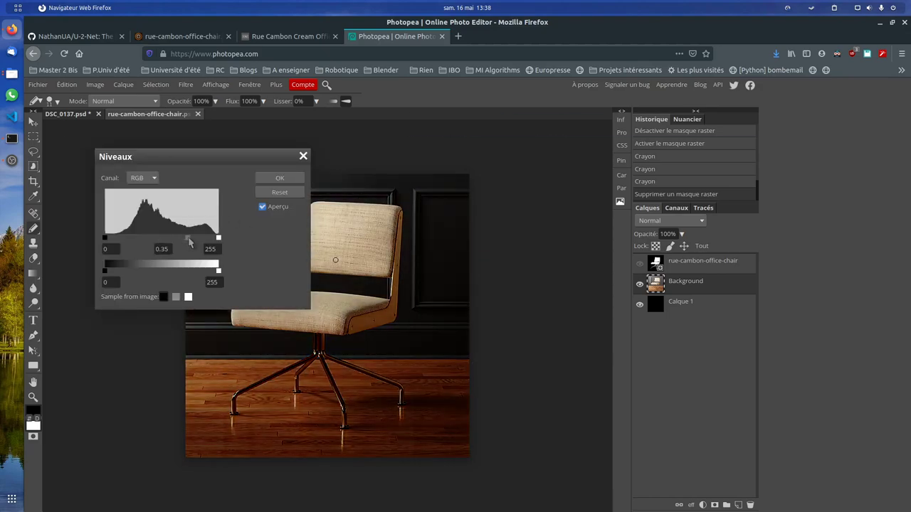
left_click(278, 176)
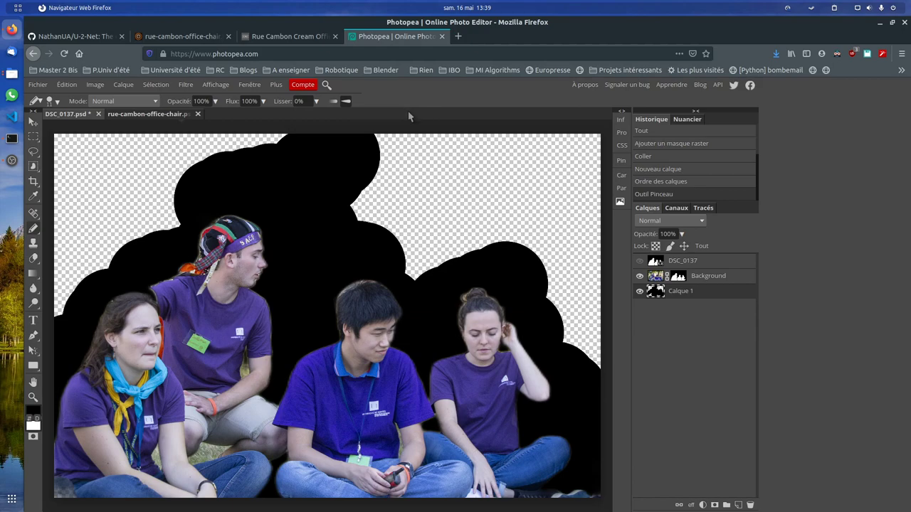
mouse_move(410, 117)
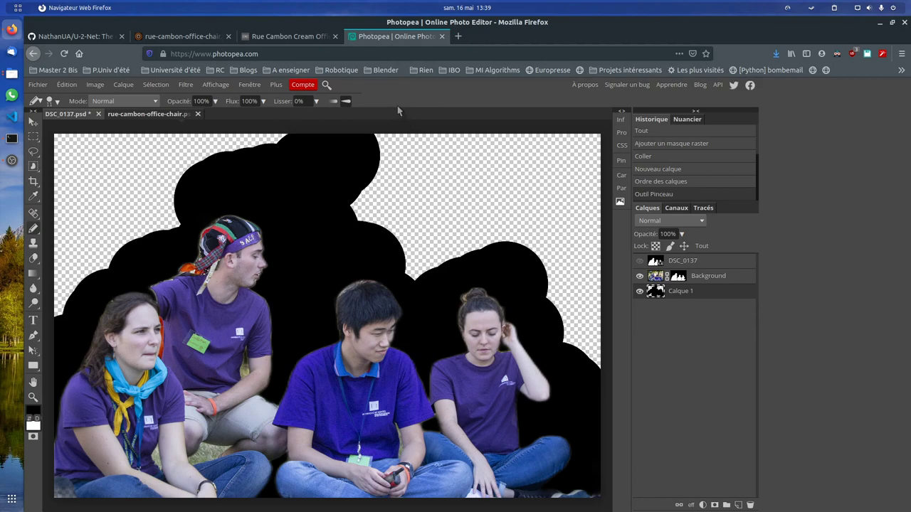
mouse_move(397, 111)
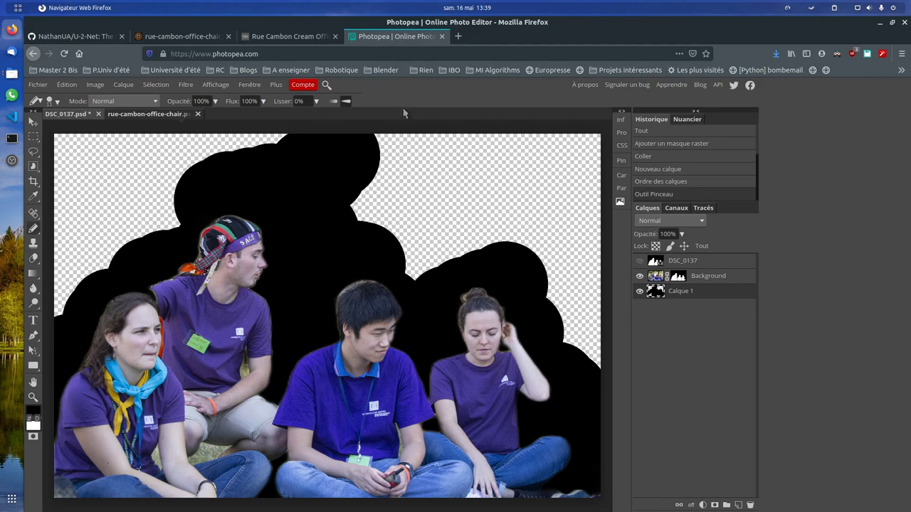
mouse_move(407, 122)
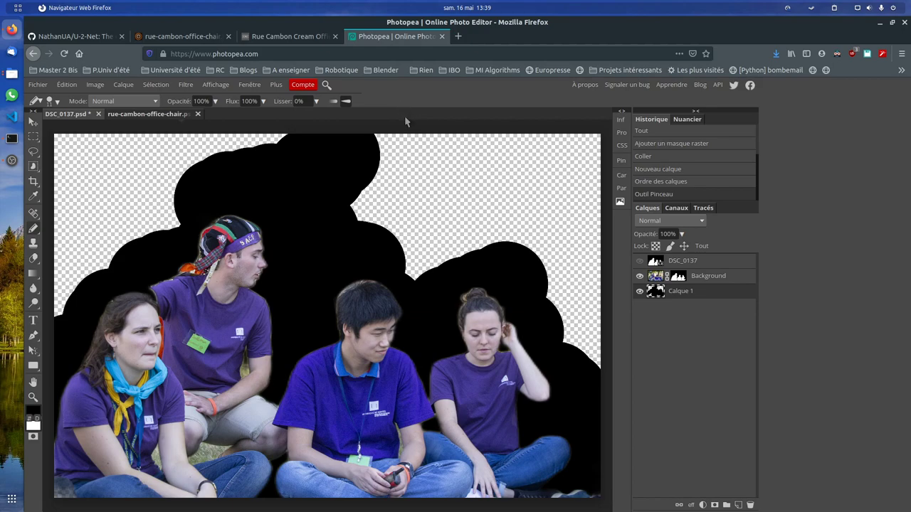